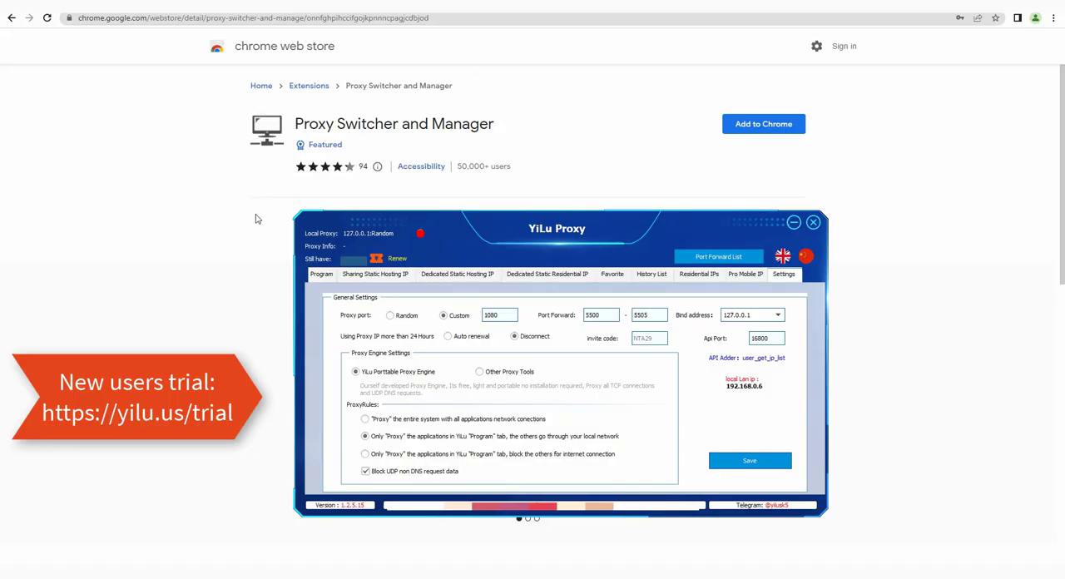
mouse_move(266, 236)
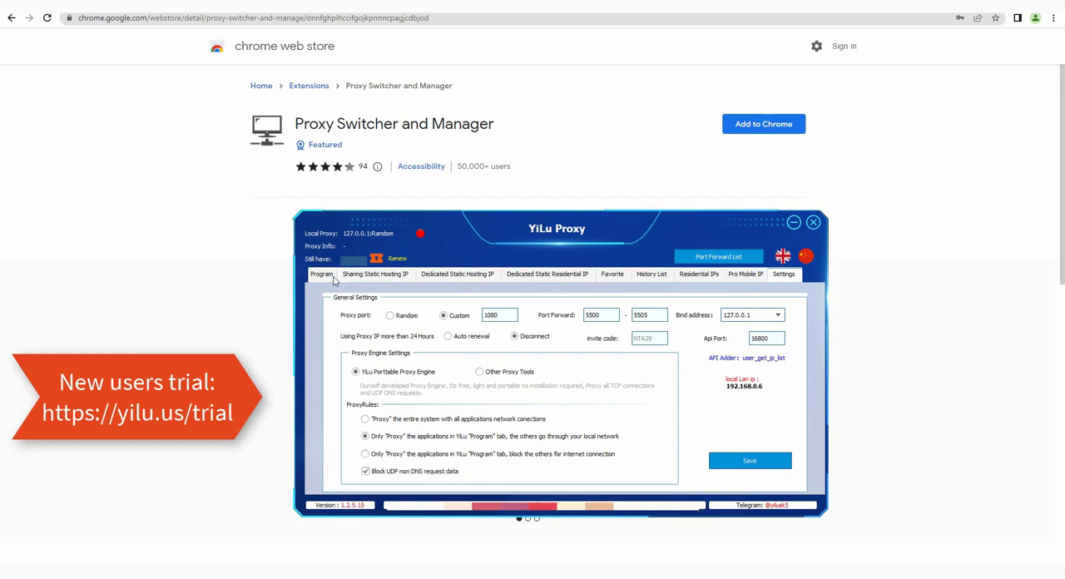
mouse_move(439, 278)
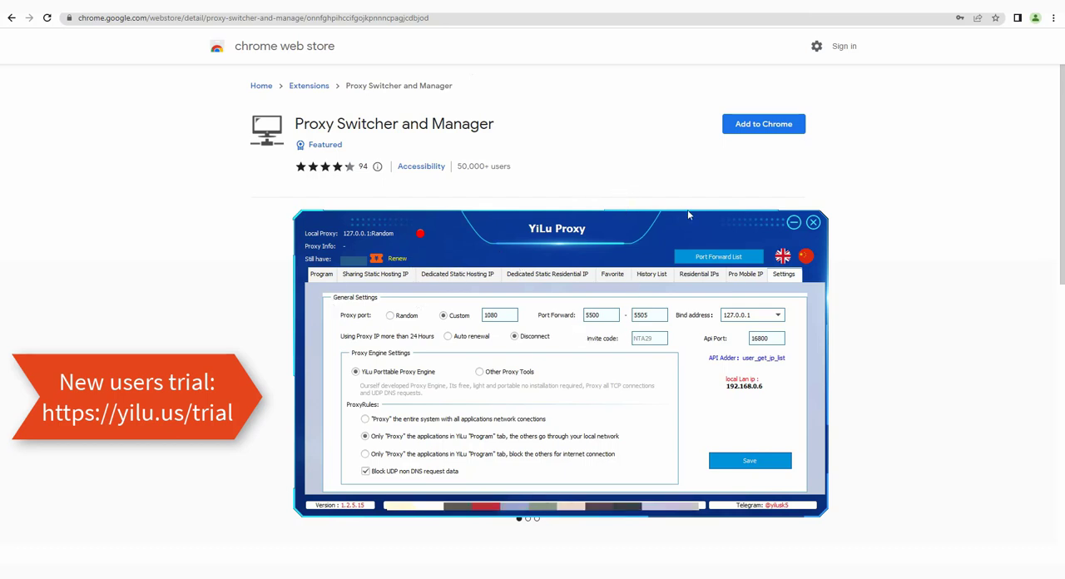
mouse_move(732, 213)
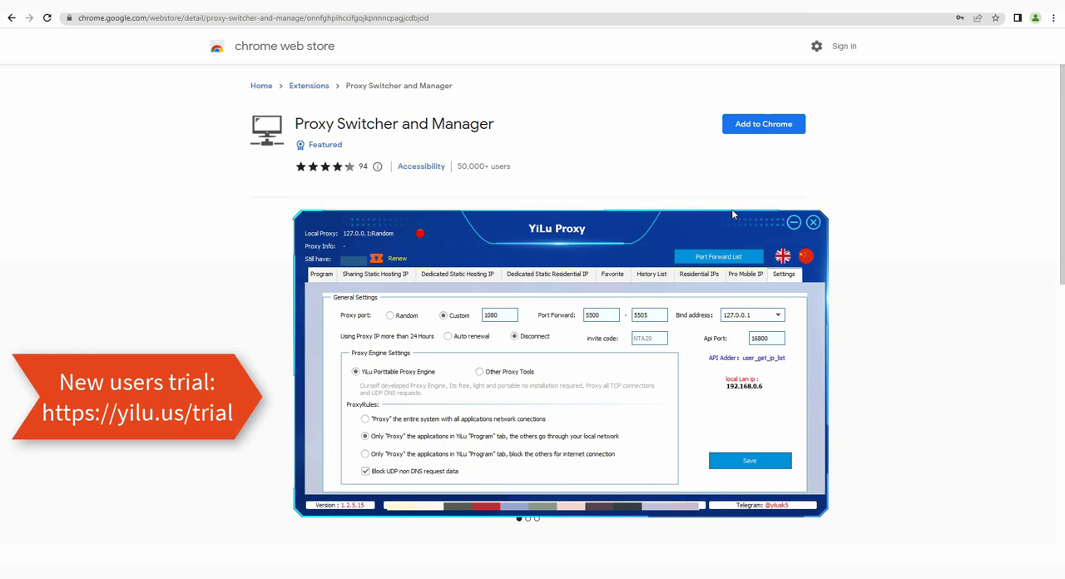
mouse_move(310, 283)
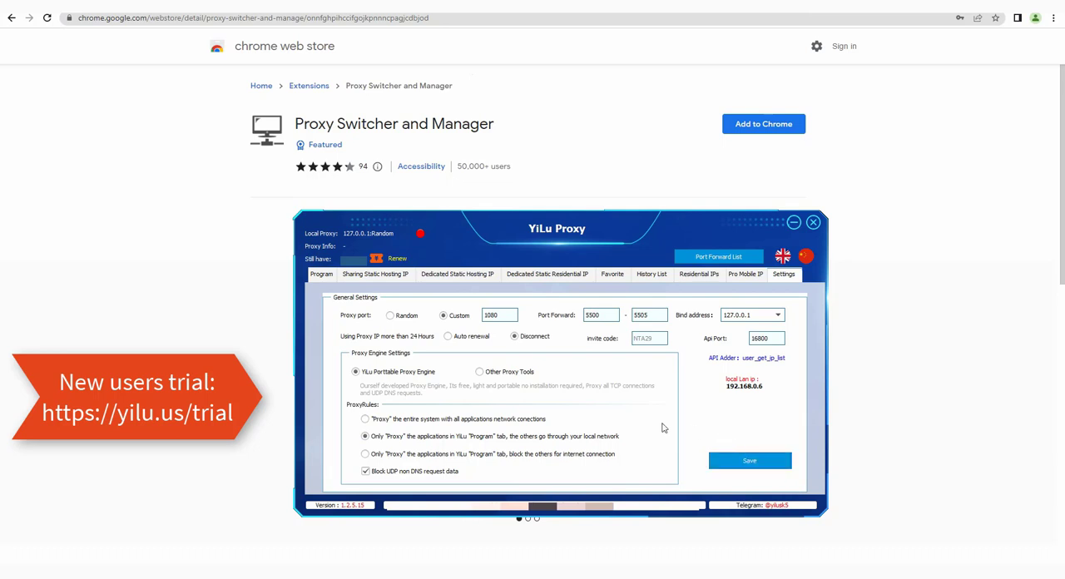
mouse_move(586, 390)
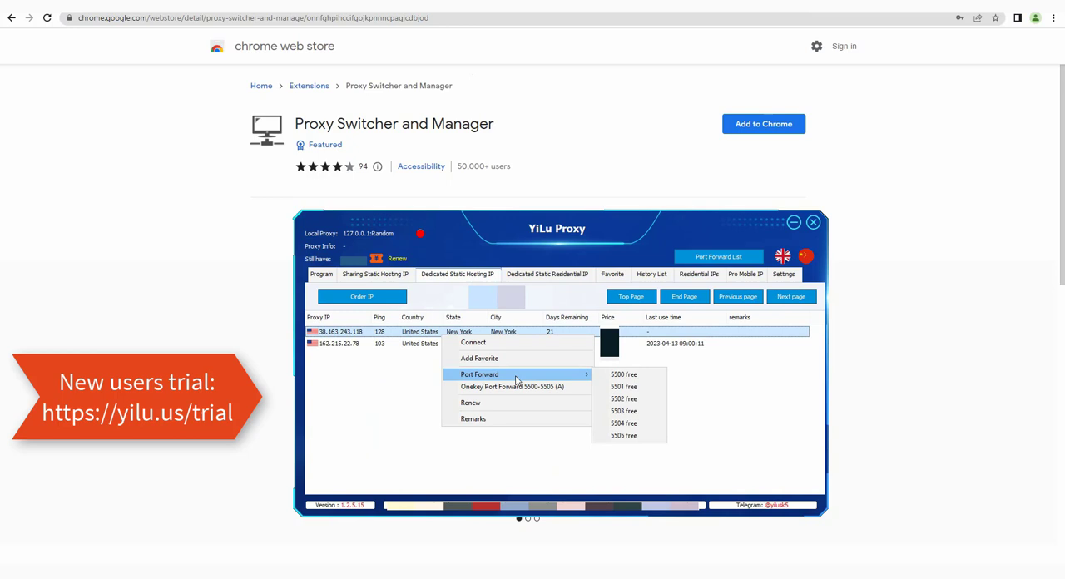
mouse_move(479, 358)
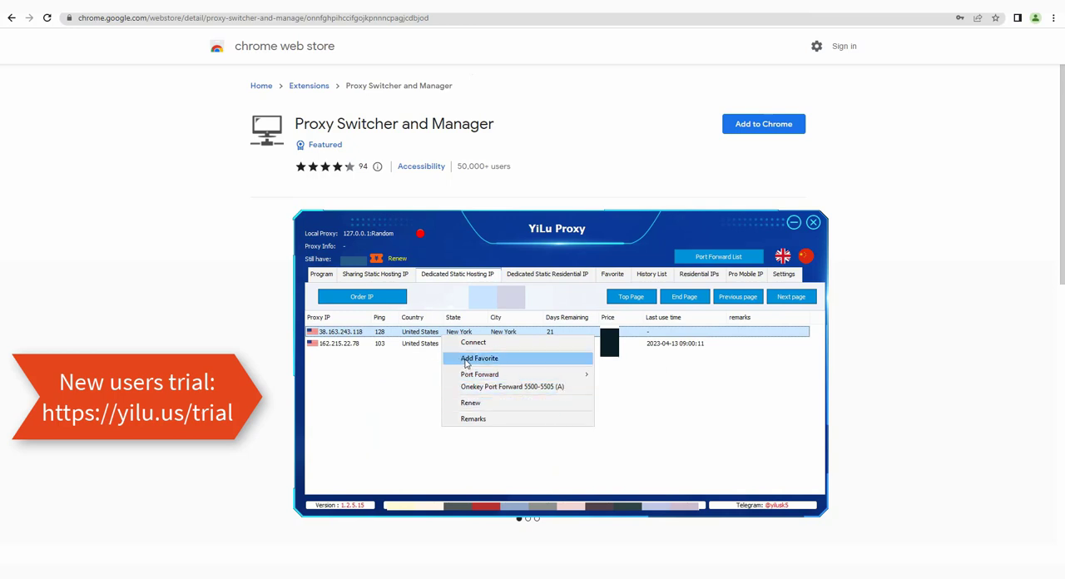
mouse_move(472, 343)
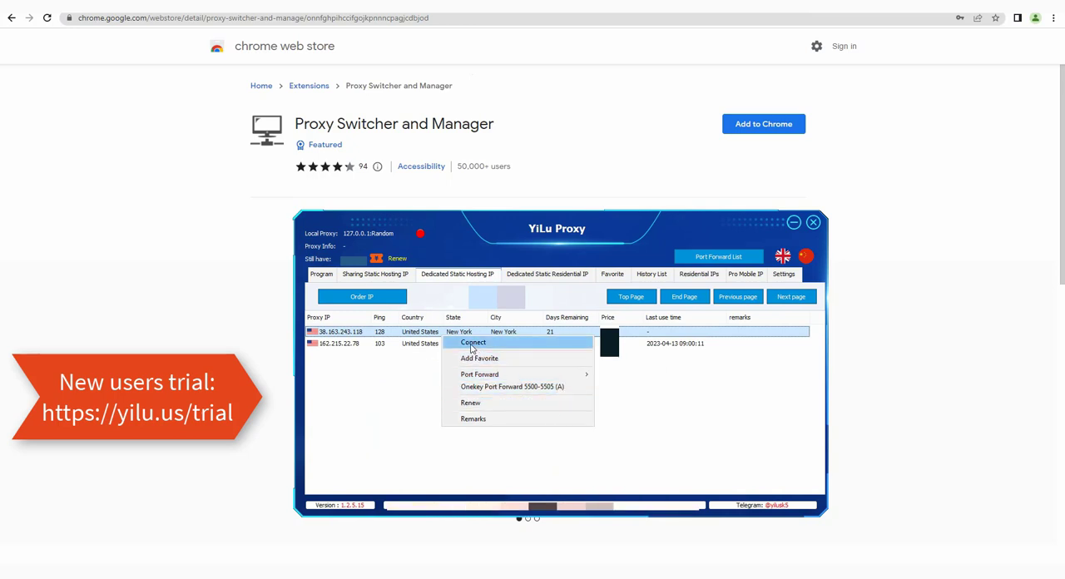
Connect the New York static proxy and forward the second proxy to port 5500.
left_click(473, 343)
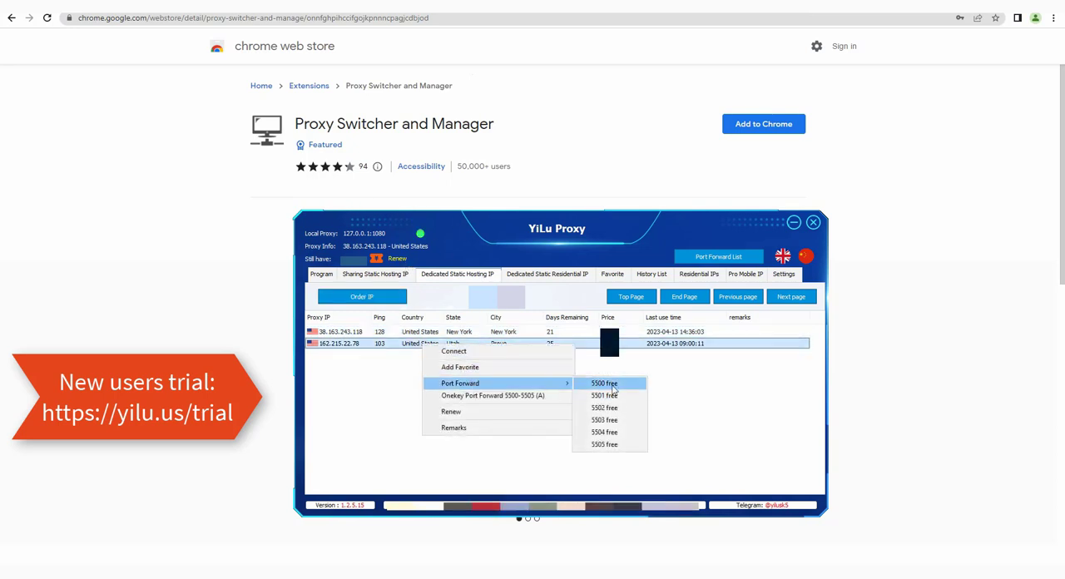
left_click(603, 383)
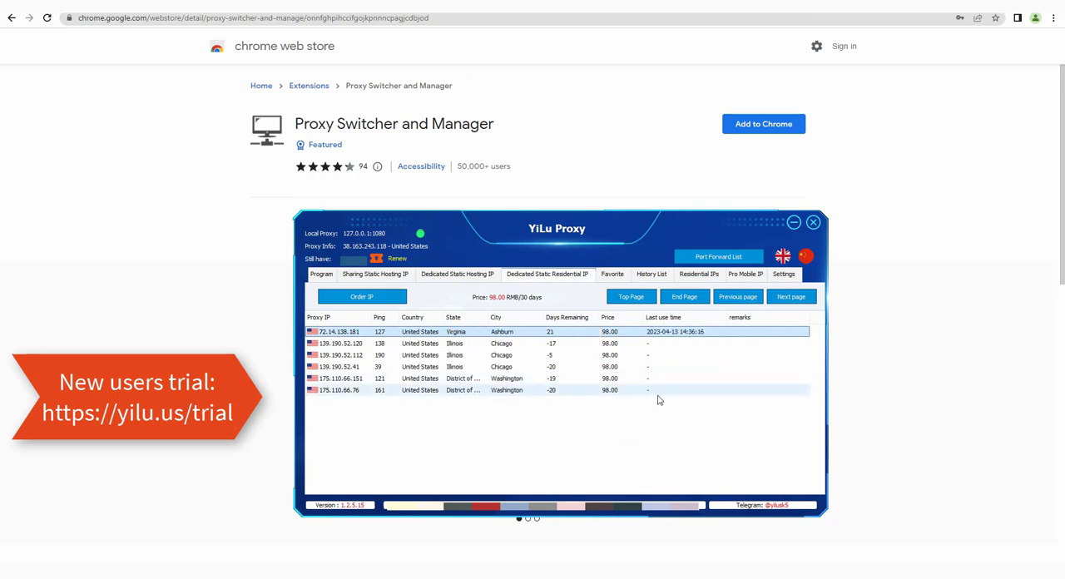
Forward a Ukrainian residential proxy to a free local port.
left_click(699, 272)
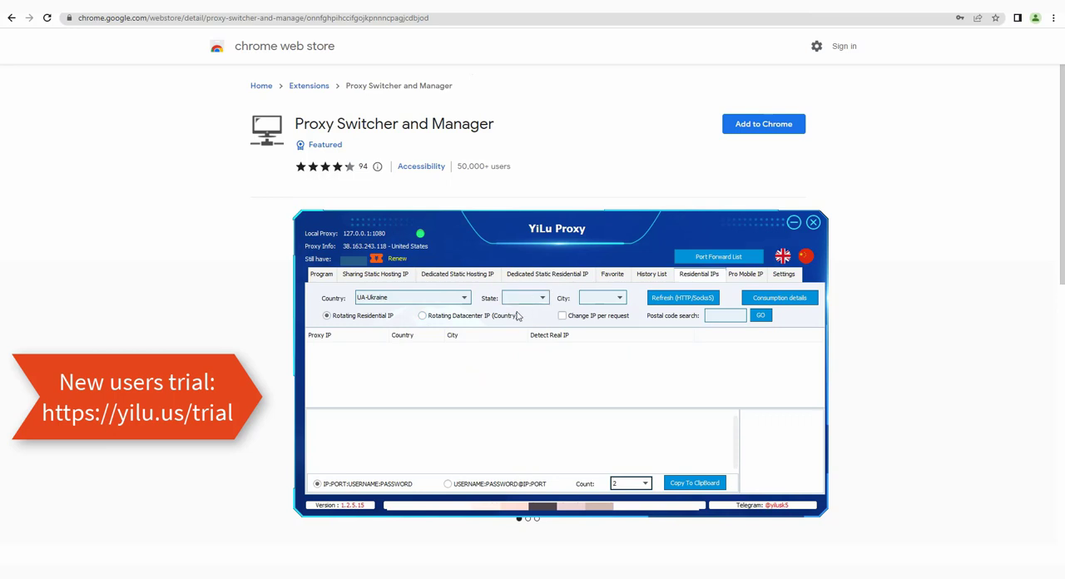
left_click(682, 298)
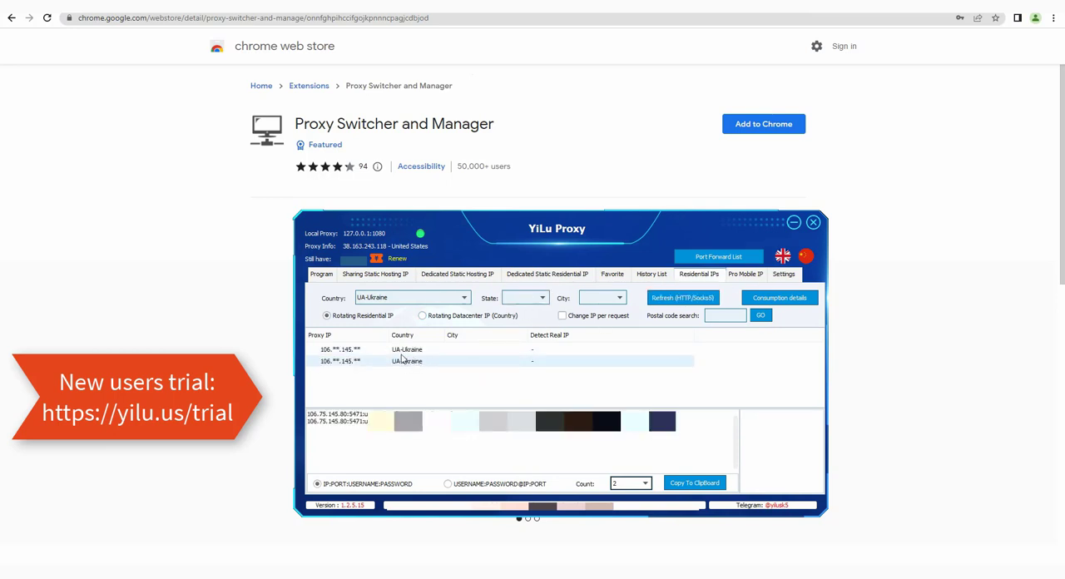
right_click(342, 350)
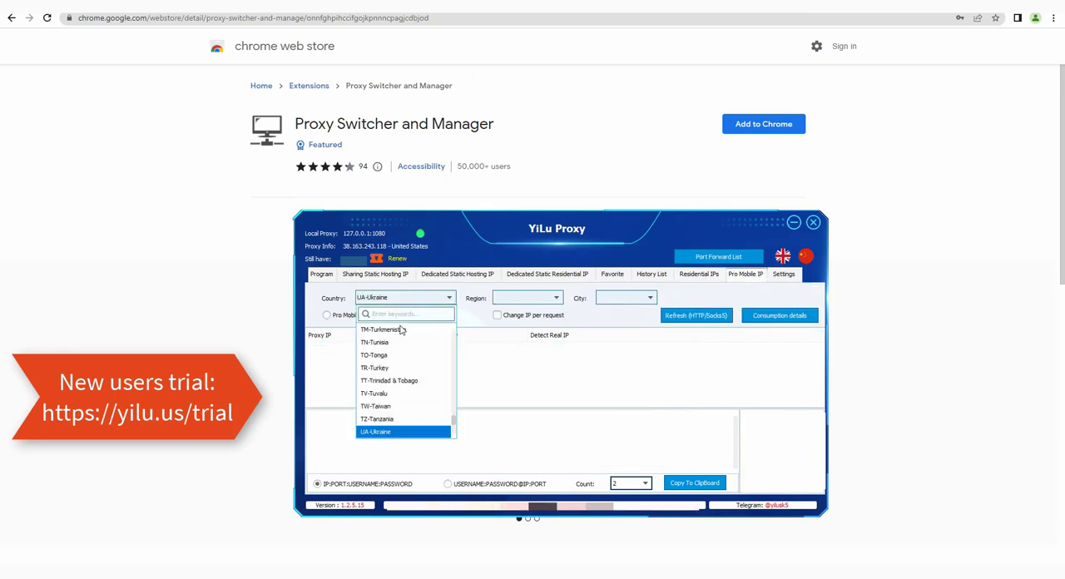
mouse_move(376, 369)
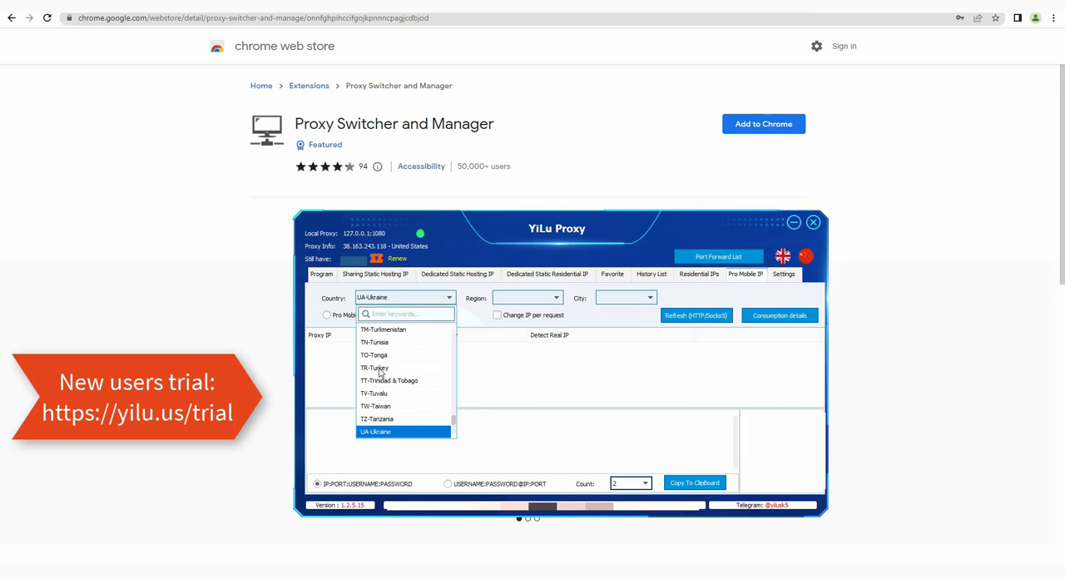
Switch the country to Turkey and forward a Turkish residential proxy to a free port.
left_click(393, 316)
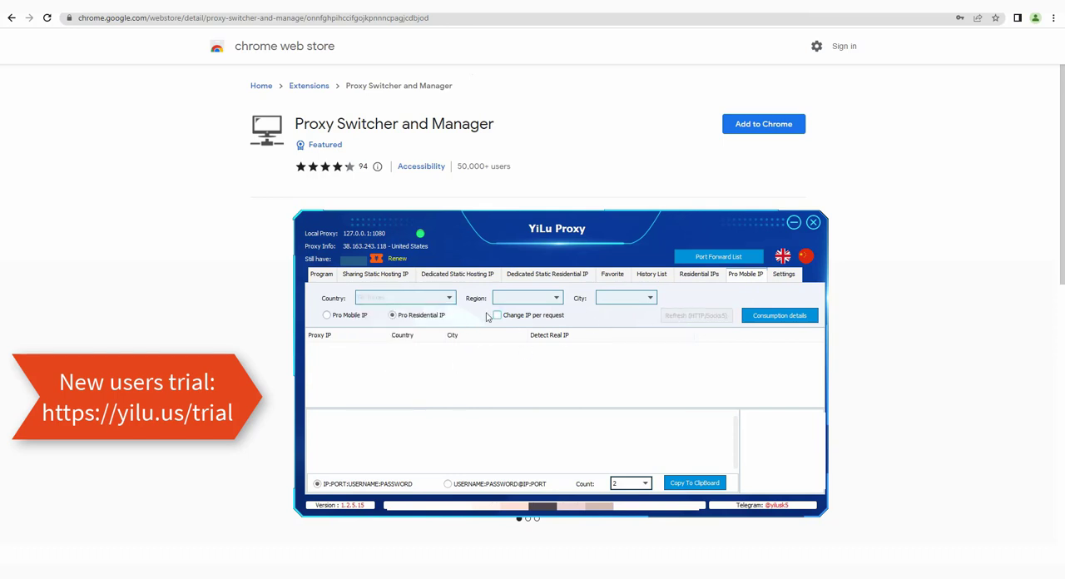
right_click(366, 348)
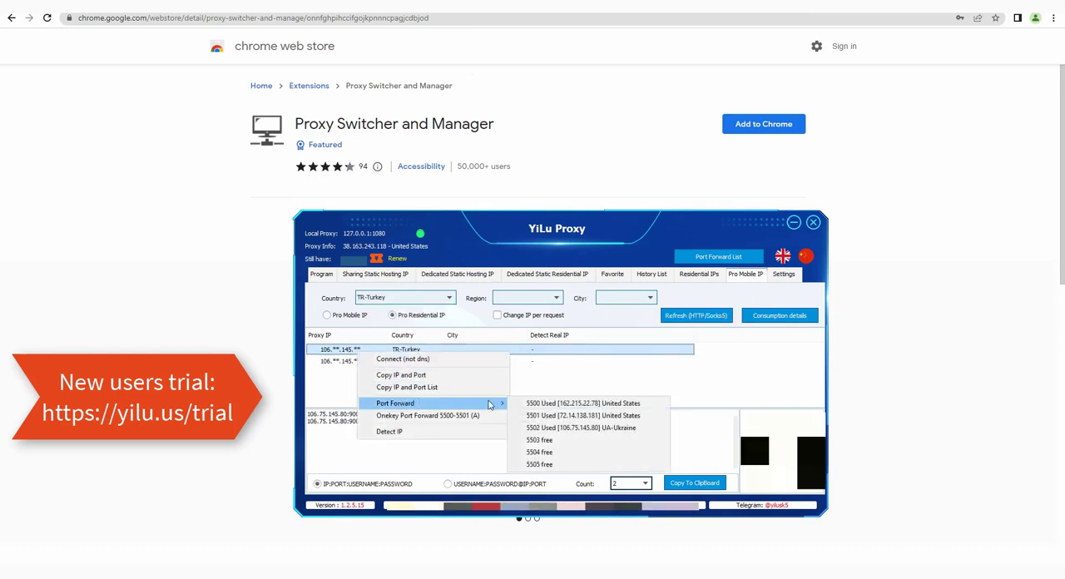
left_click(396, 402)
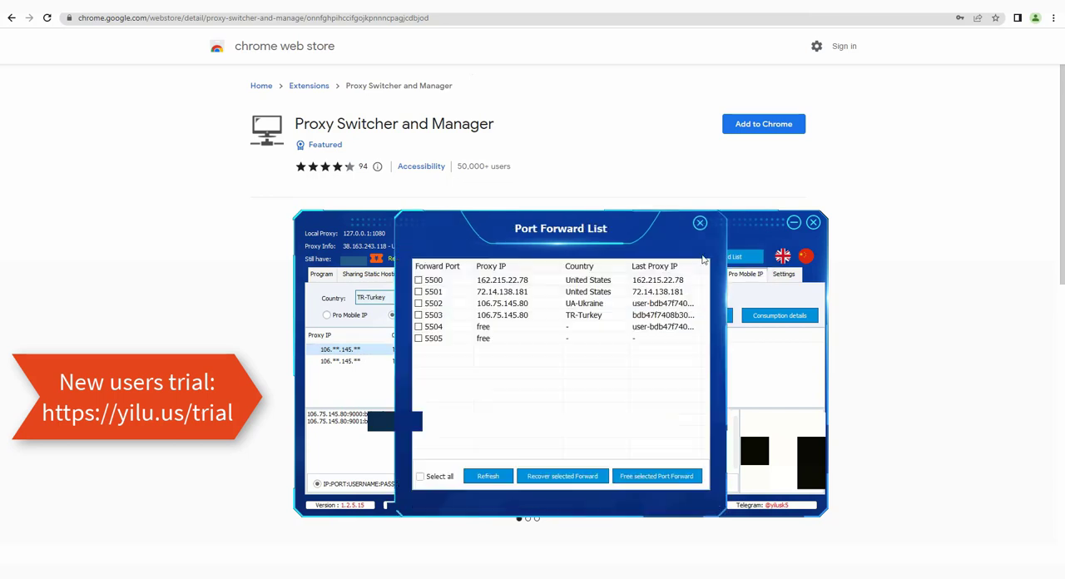
mouse_move(486, 354)
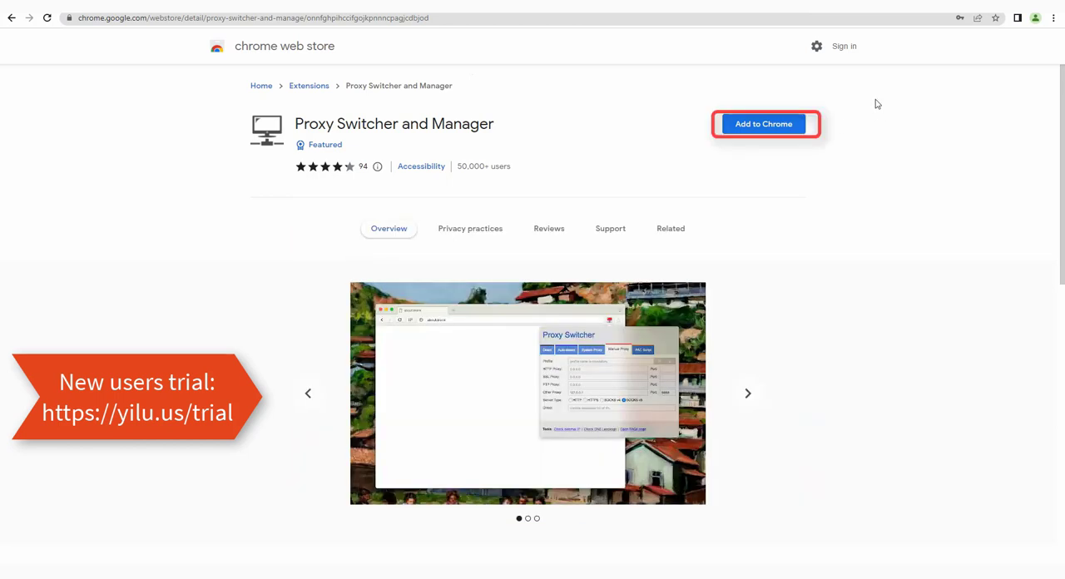
mouse_move(753, 127)
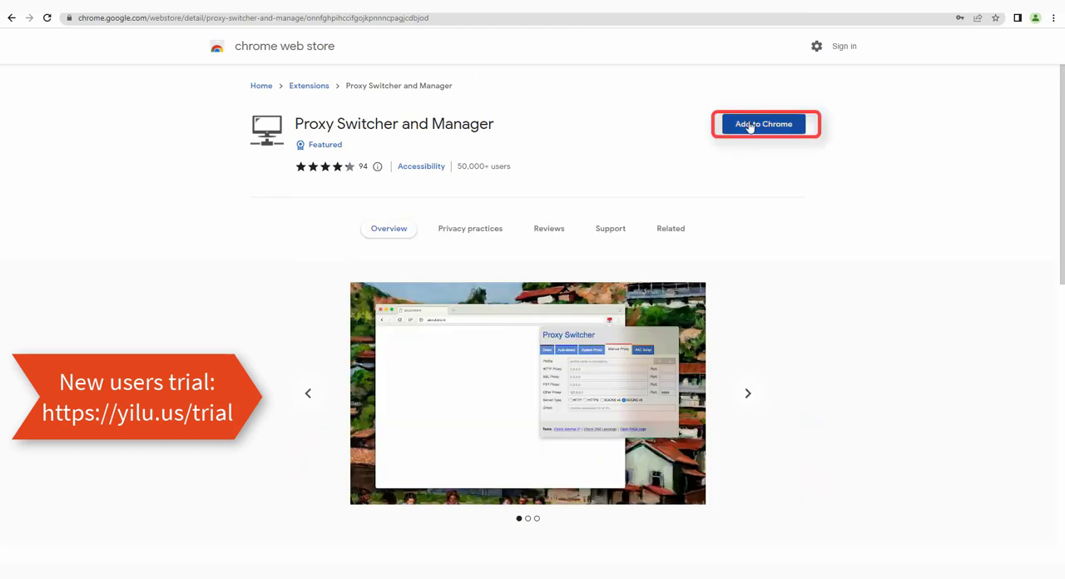
Add the Proxy Switcher and Manager extension to Chrome and confirm the install.
left_click(765, 123)
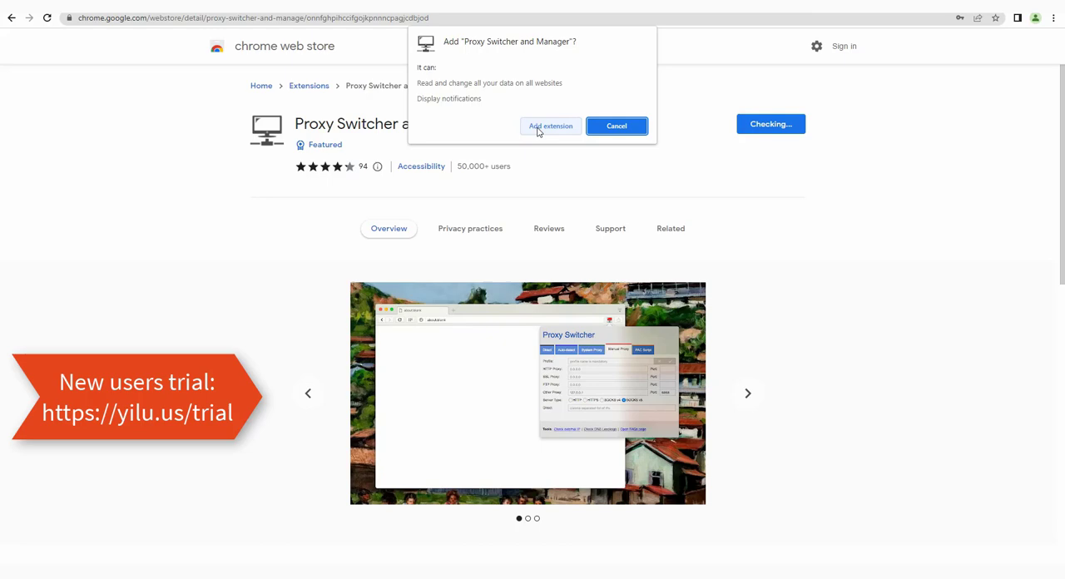
left_click(550, 127)
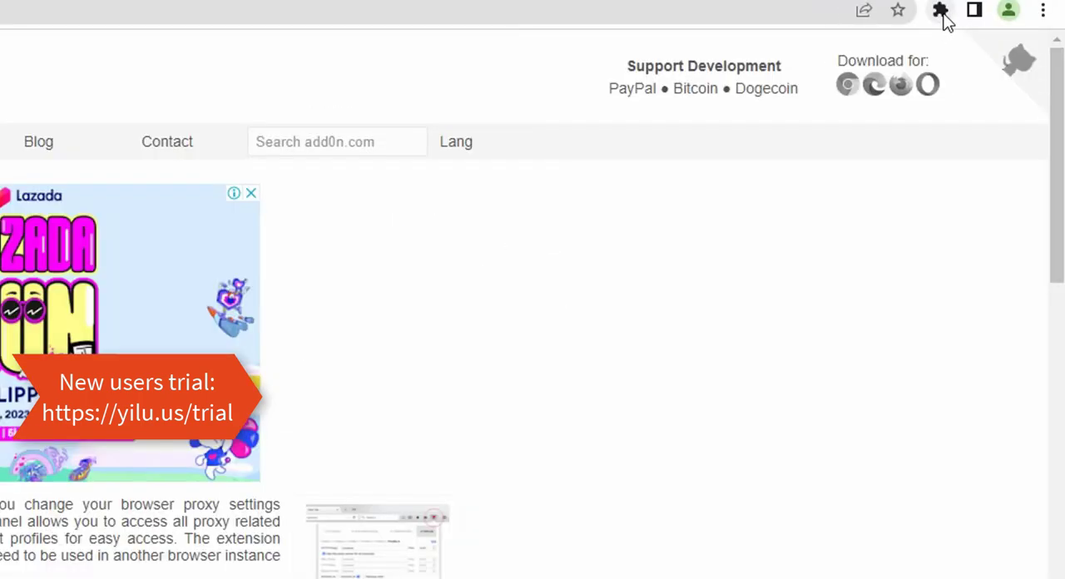
Show the Manual Proxy settings with the 'dromedary' profile on 127.0.0.1 port 8888.
left_click(939, 10)
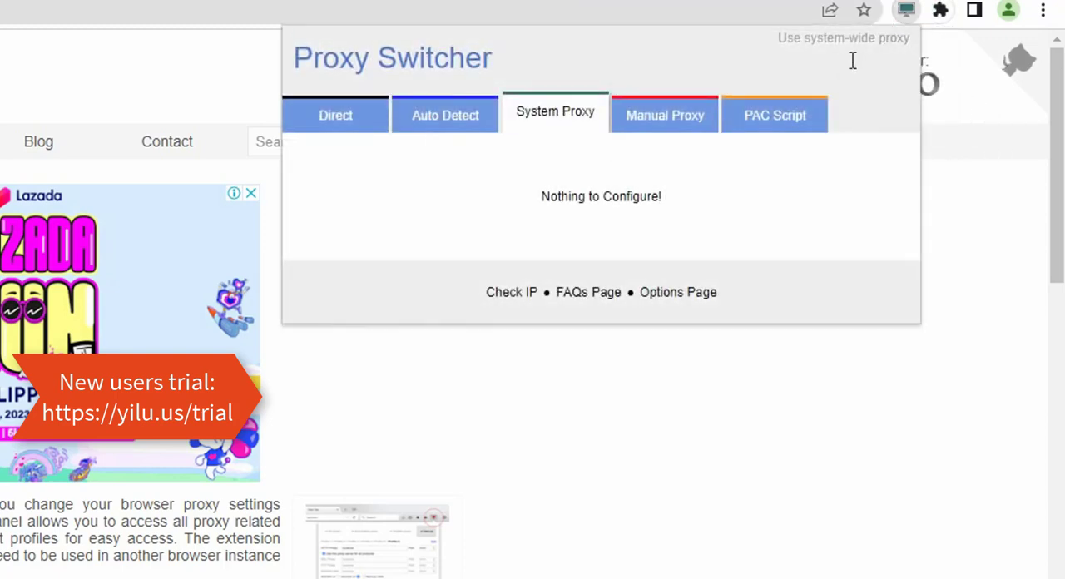
left_click(664, 115)
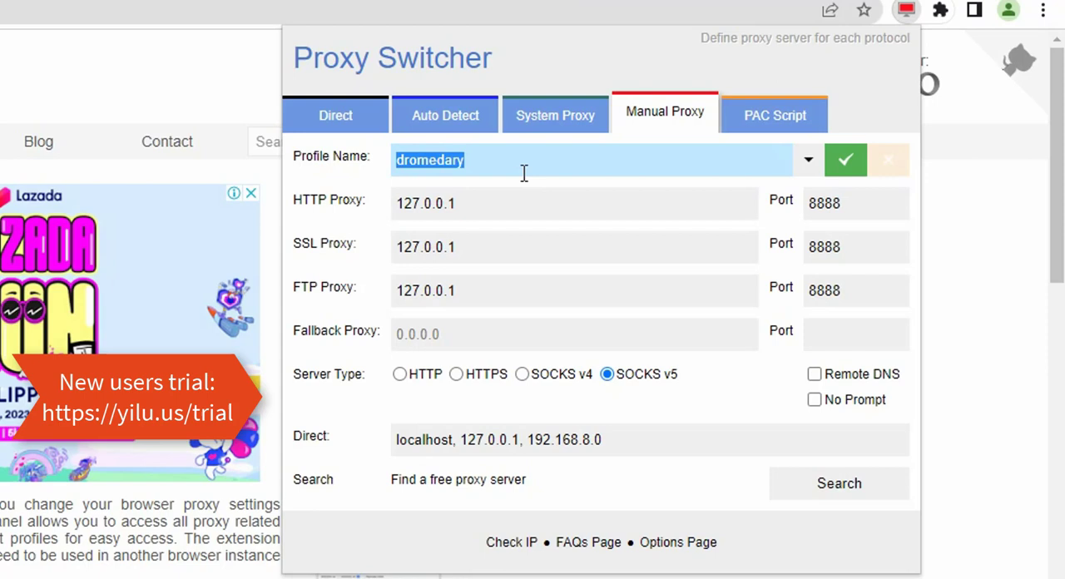
Save profile 'yiluproxy1080' with 127.0.0.1 port 1080 as SOCKS v5 and start naming 'yiluproxy5500'.
type("yiluproxy")
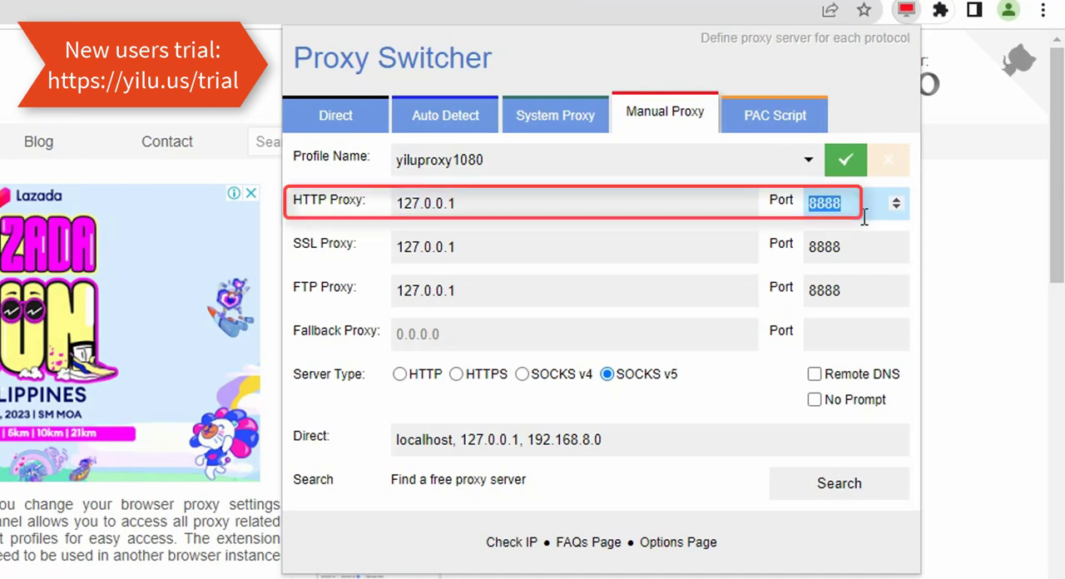
type("1080")
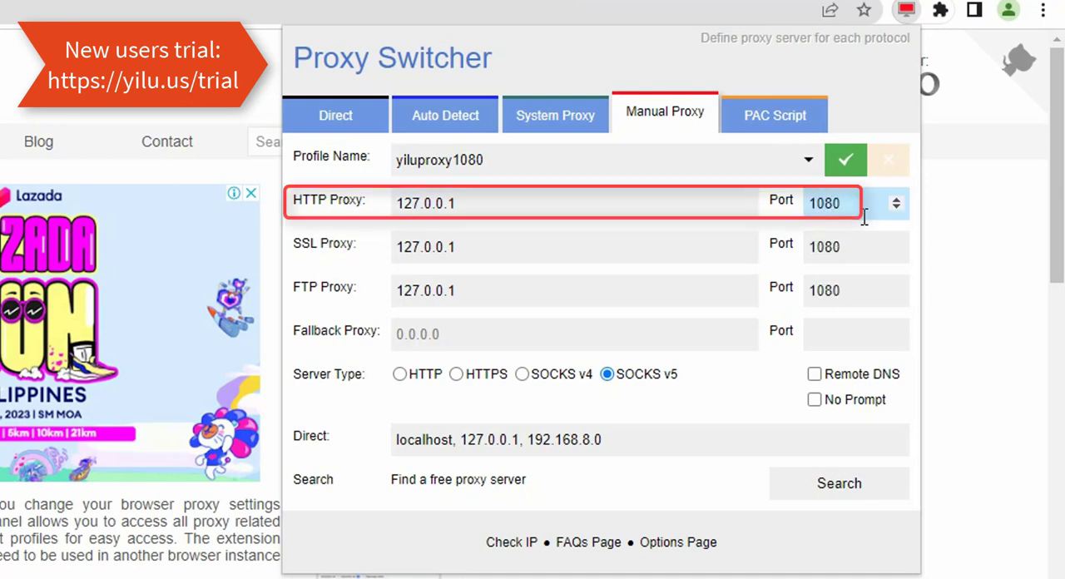
left_click(400, 374)
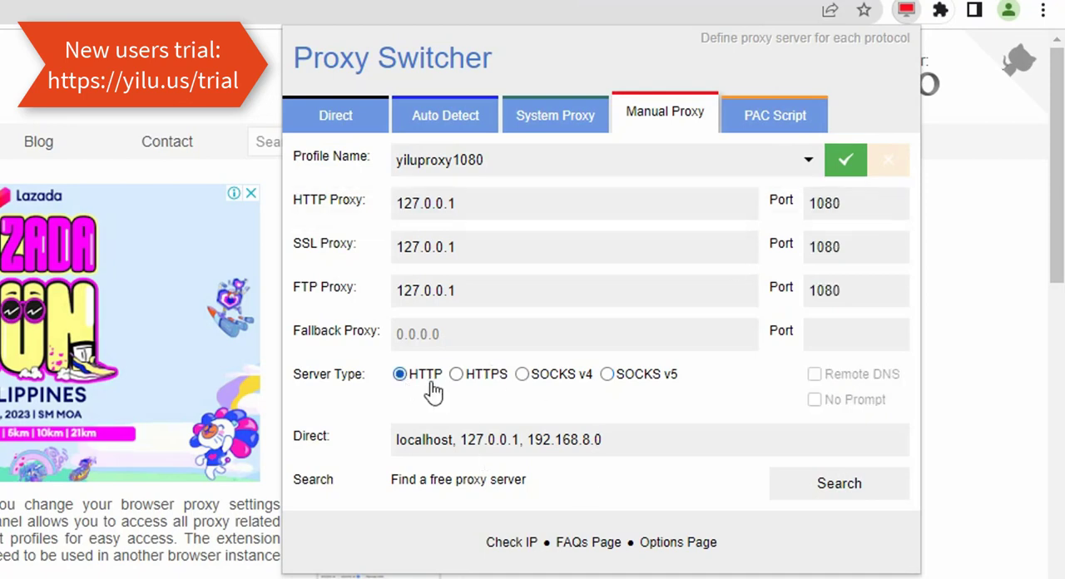
left_click(606, 373)
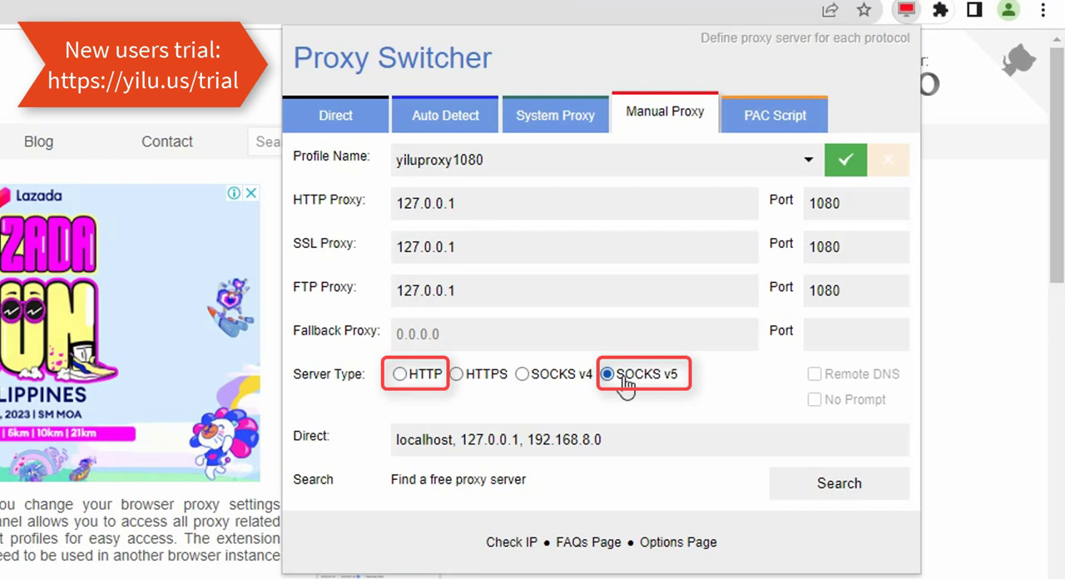
mouse_move(604, 420)
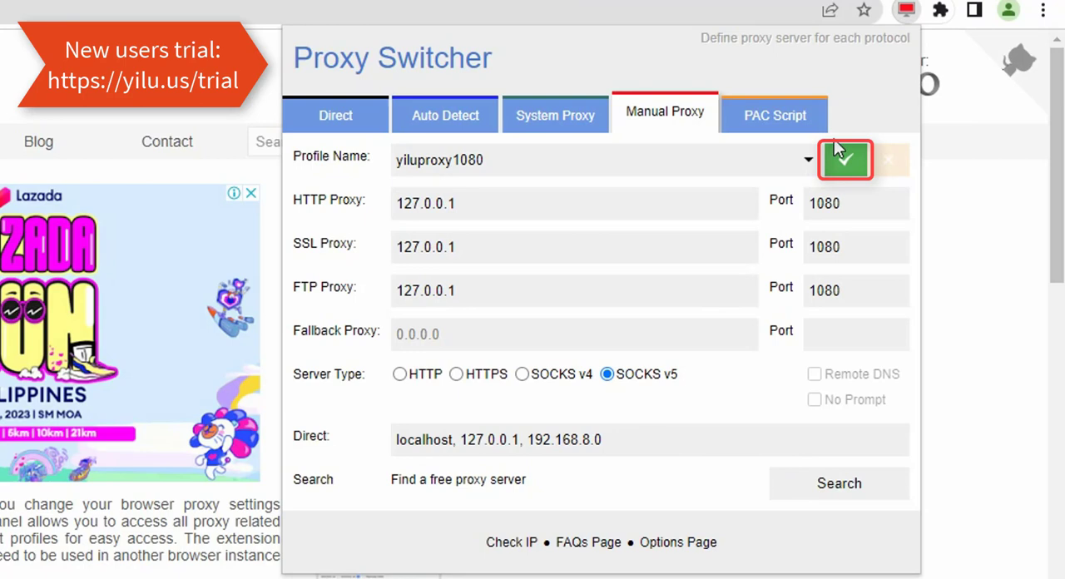
left_click(845, 158)
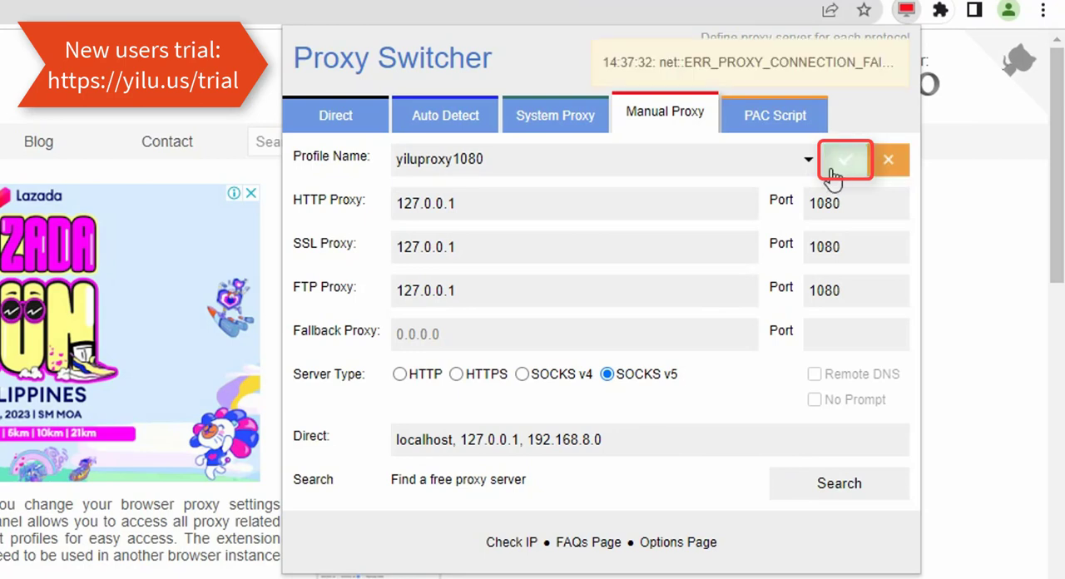
left_click(846, 160)
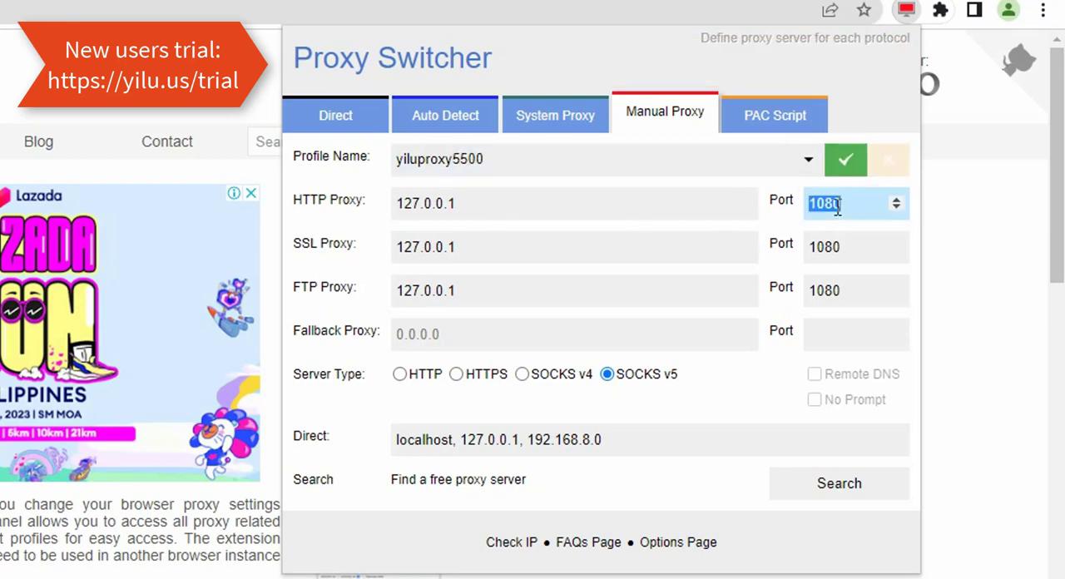
Save the yiluproxy5500 profile on 127.0.0.1 port 5500.
type("5500")
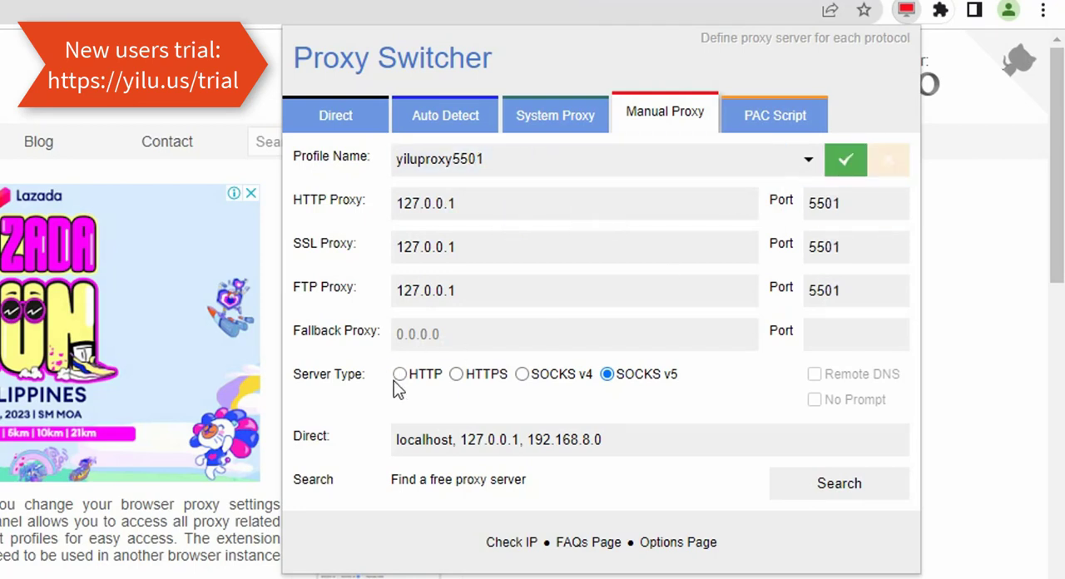
left_click(398, 375)
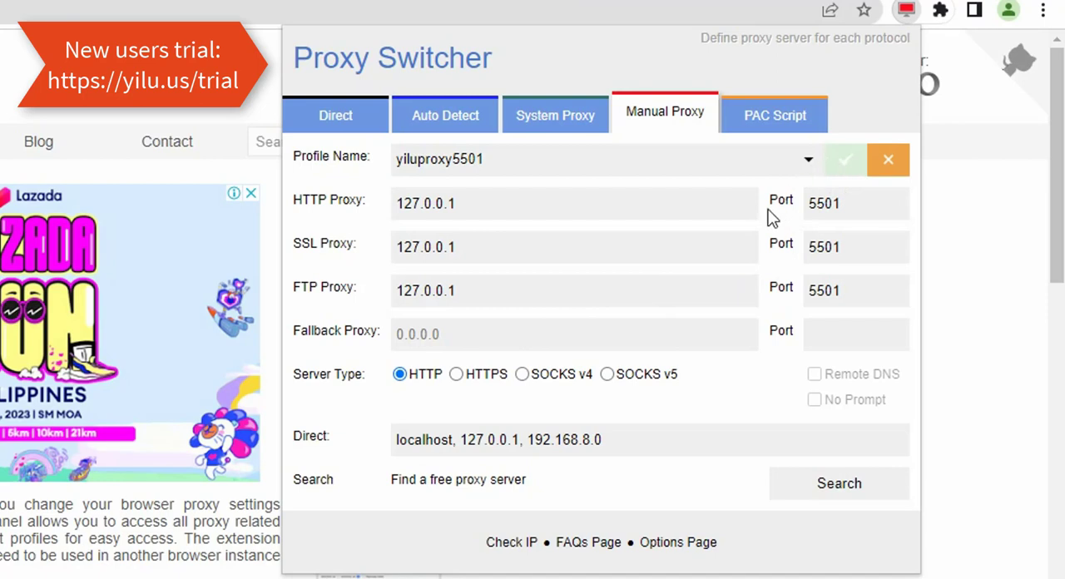
left_click(808, 160)
type("2")
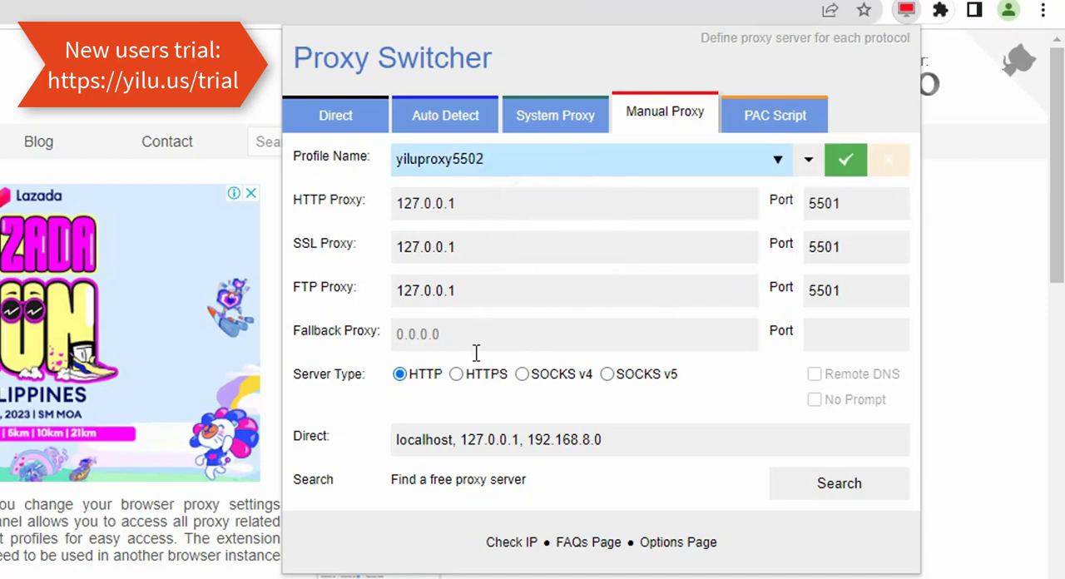
Save the remaining profiles through yiluproxy5503 on port 5503 with SOCKS v5.
left_click(852, 203)
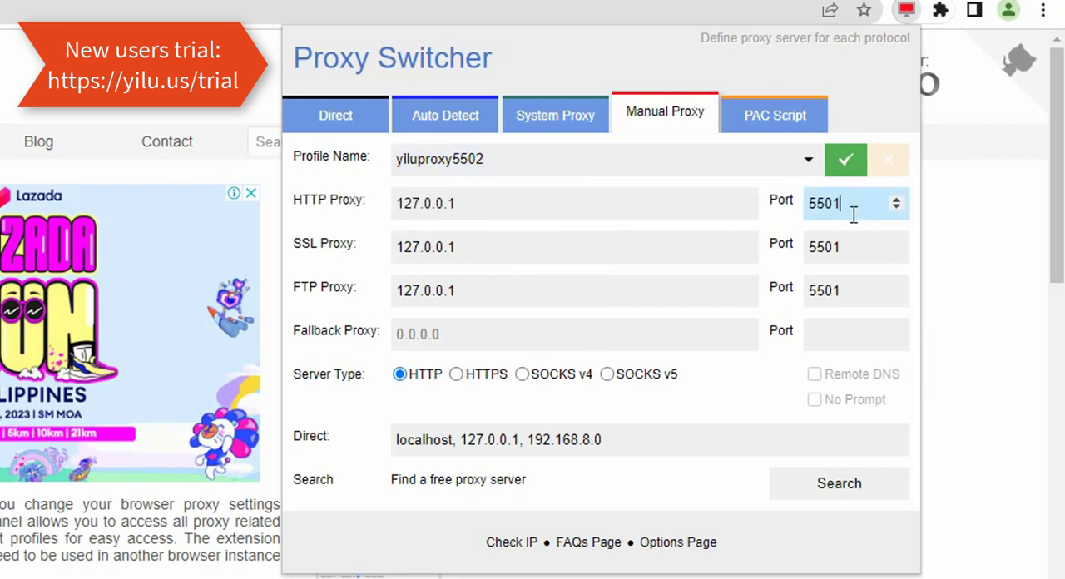
key("Backspace")
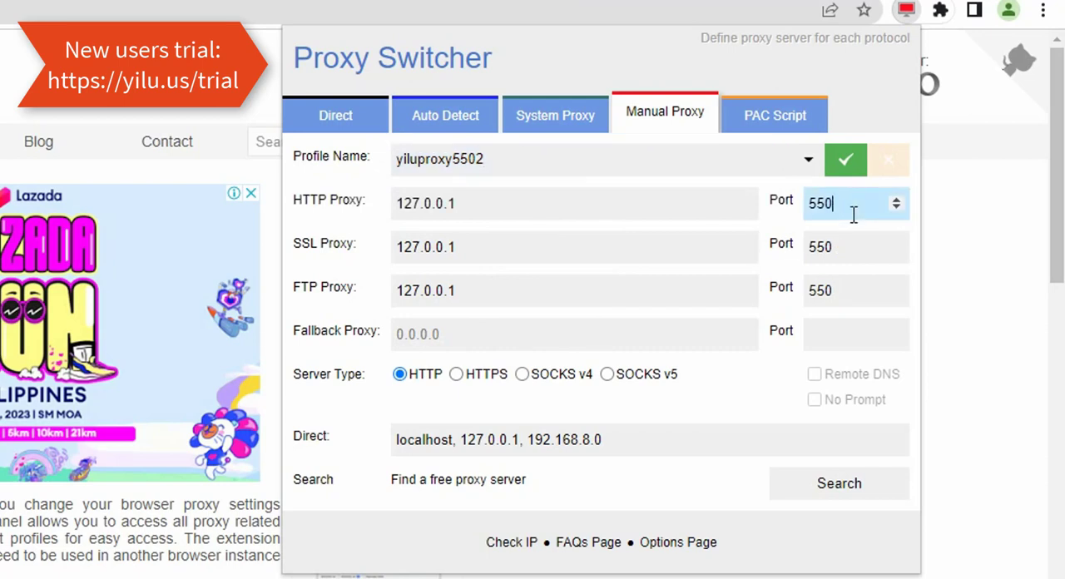
type("2")
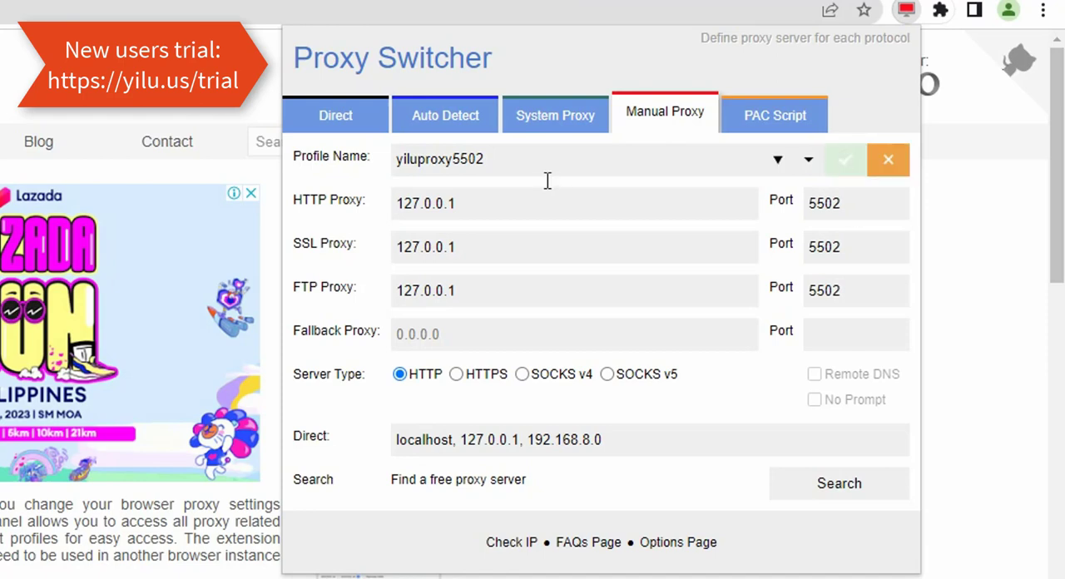
left_click(549, 160)
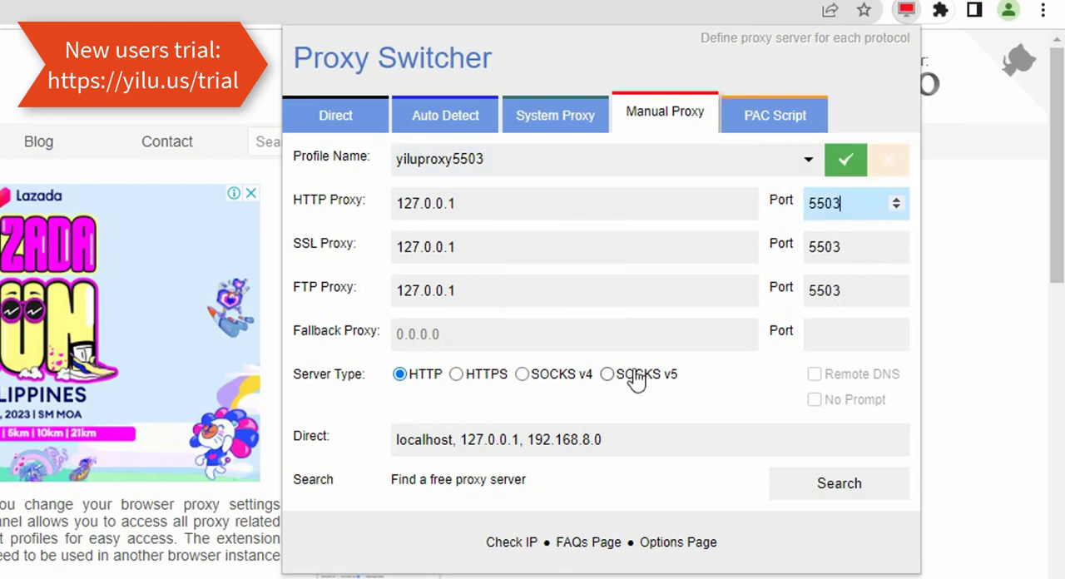
left_click(608, 374)
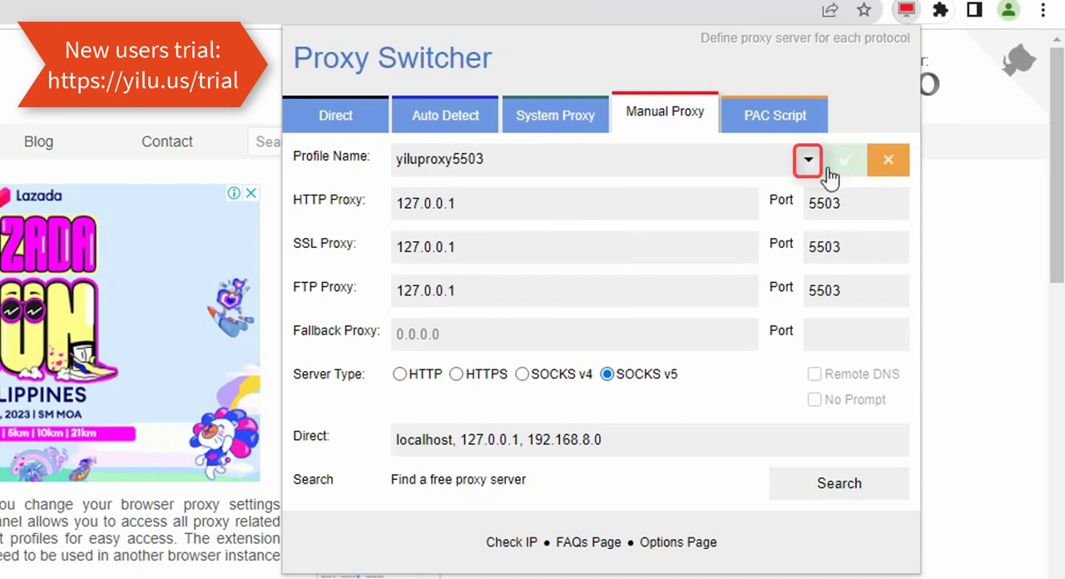
left_click(806, 160)
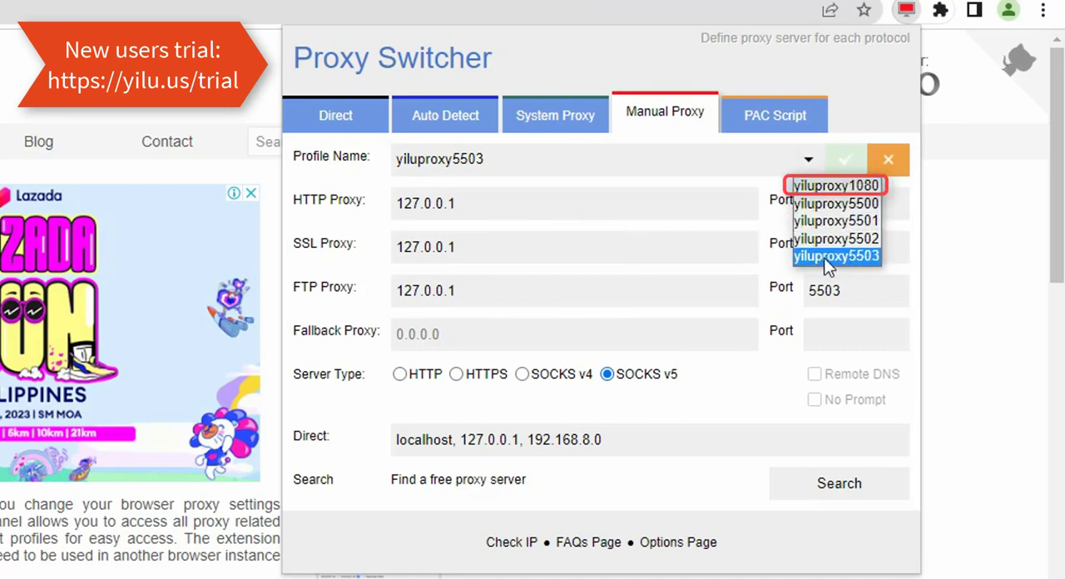
mouse_move(825, 203)
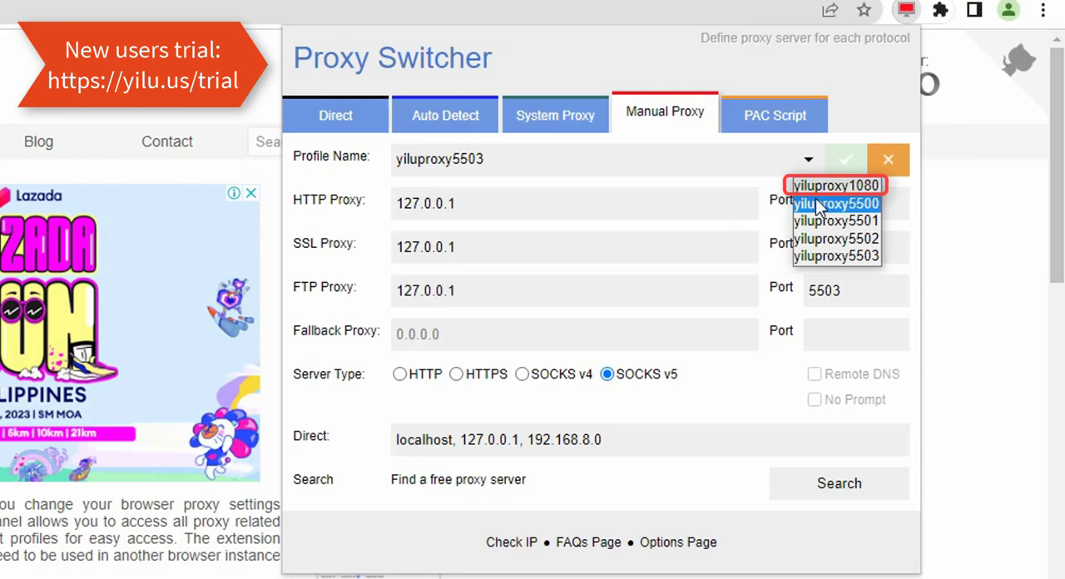
Apply yiluproxy1080, then yiluproxy5500, and reload ipinfo.io to see the Ashburn, Virginia IP.
left_click(835, 185)
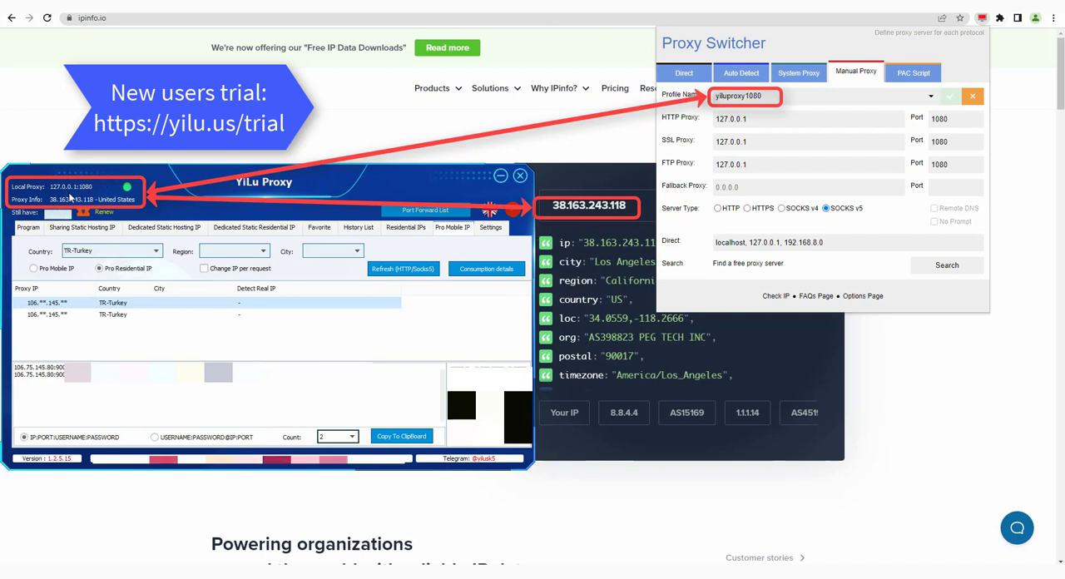
left_click(519, 176)
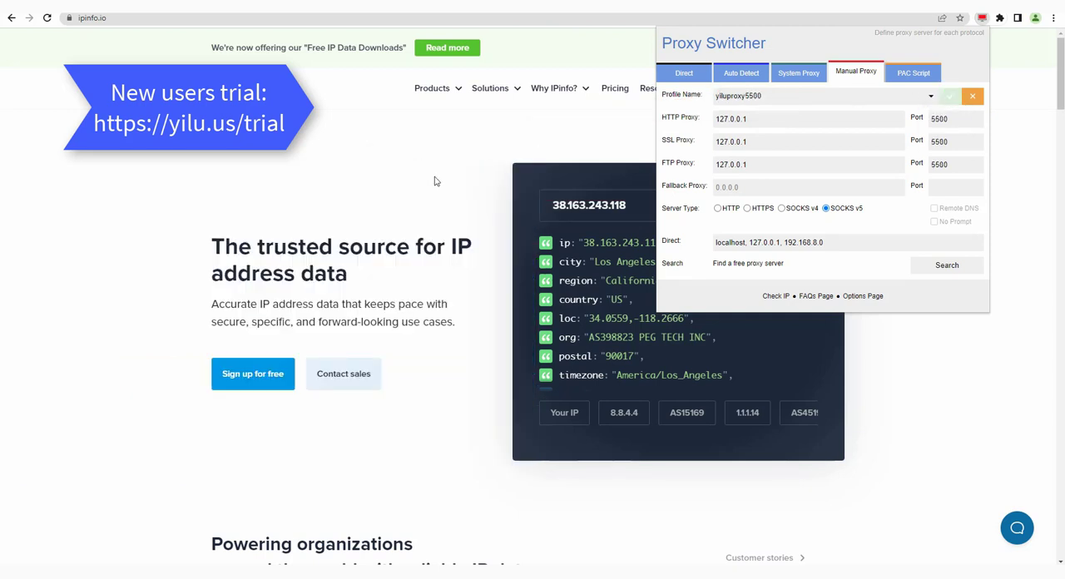
left_click(972, 97)
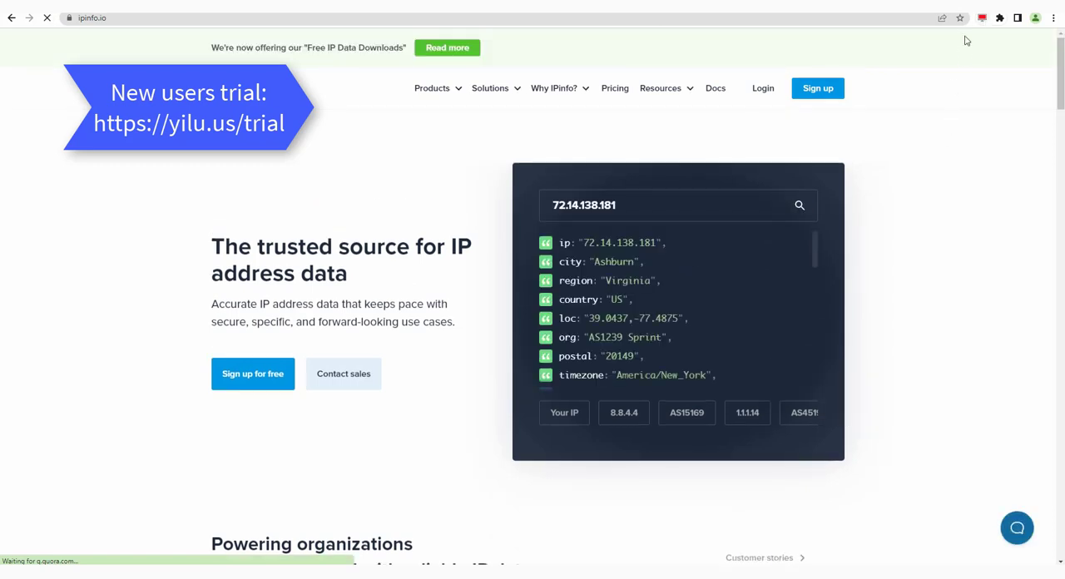
Select the yiluproxy5503 profile and refresh ipinfo.io, which reports Odesa, Ukraine.
left_click(982, 17)
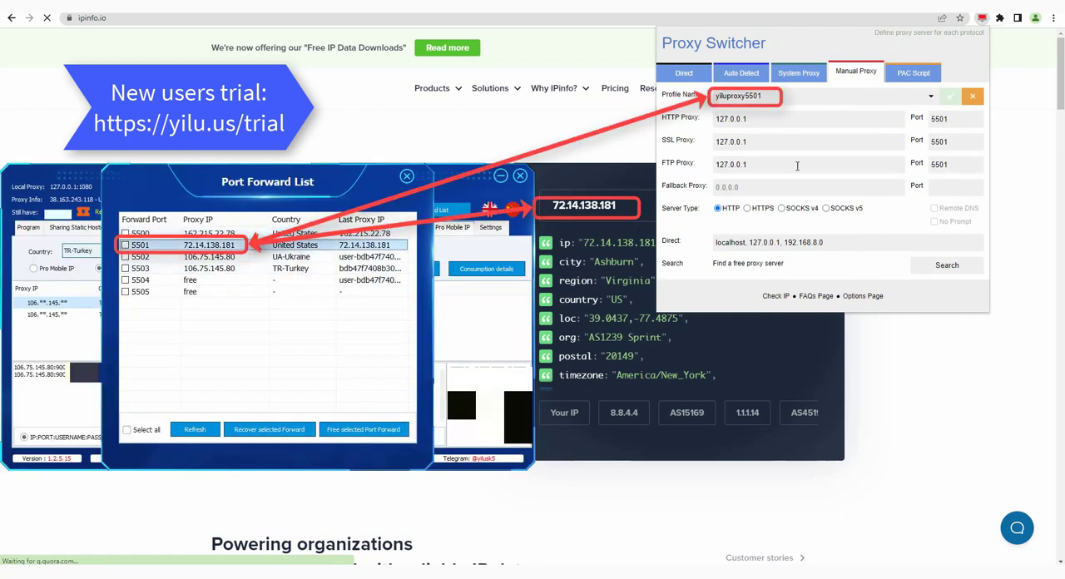
mouse_move(1007, 378)
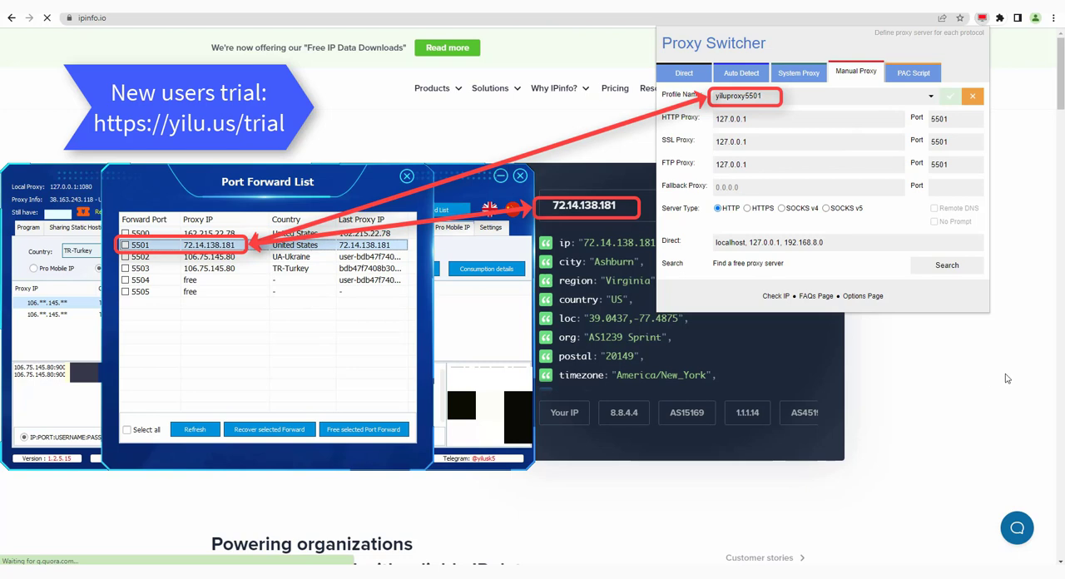
left_click(922, 97)
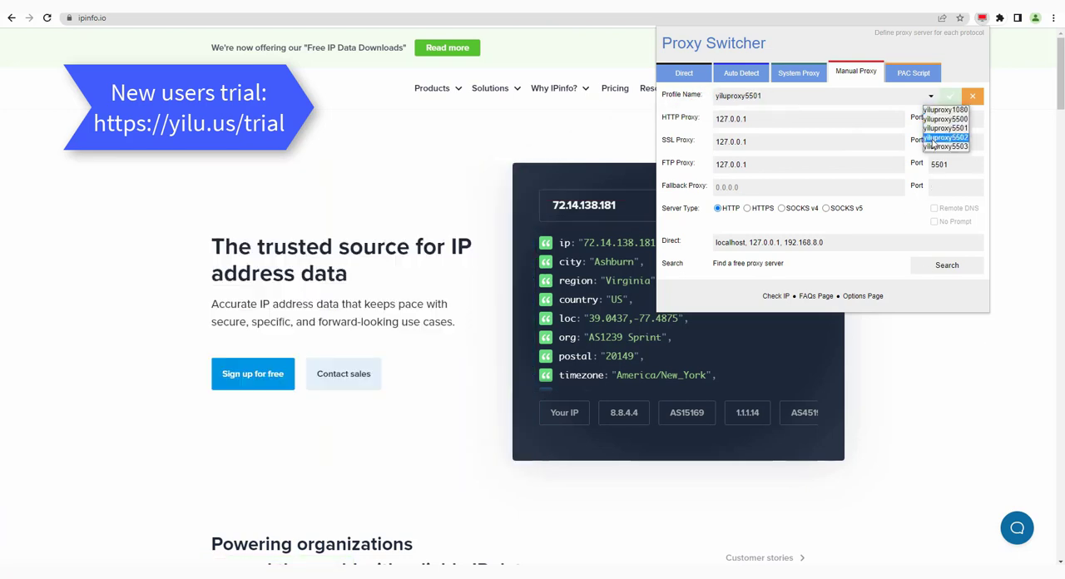
left_click(957, 136)
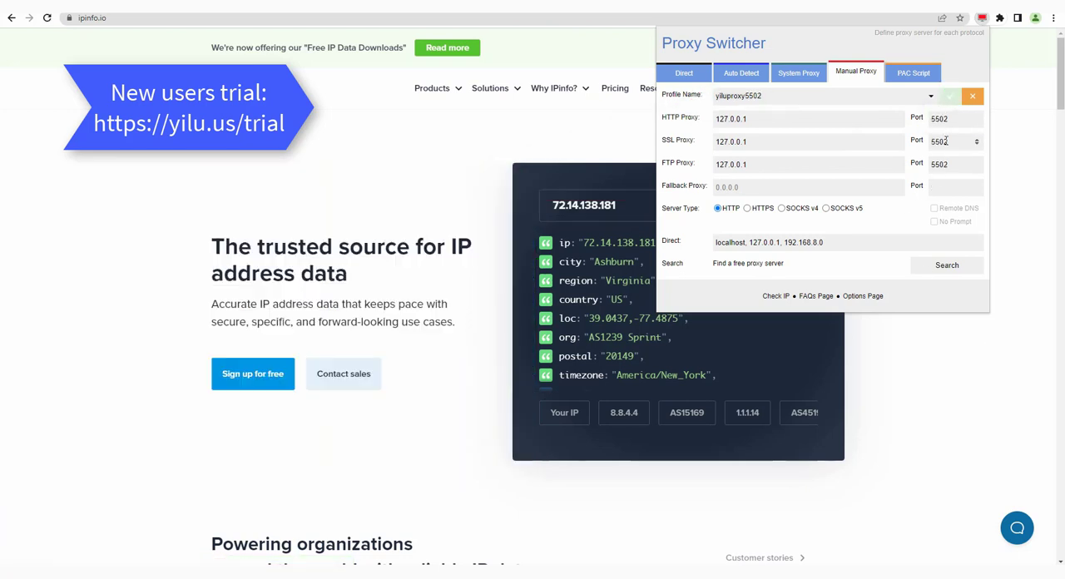
left_click(972, 95)
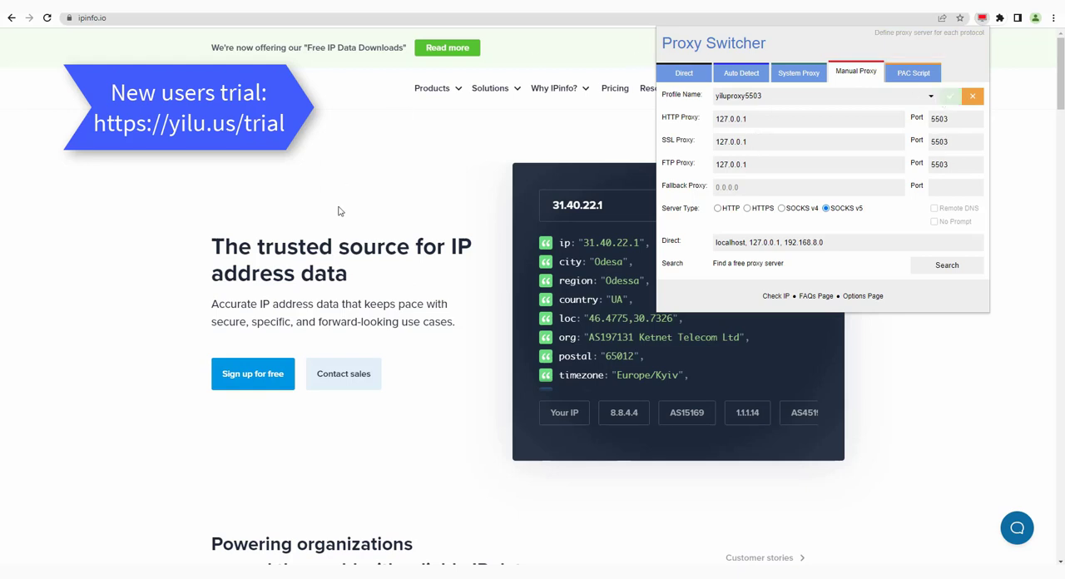
Reload ipinfo.io showing Istanbul, Turkey and compare with YiLu's port 5503 forward entry.
left_click(972, 97)
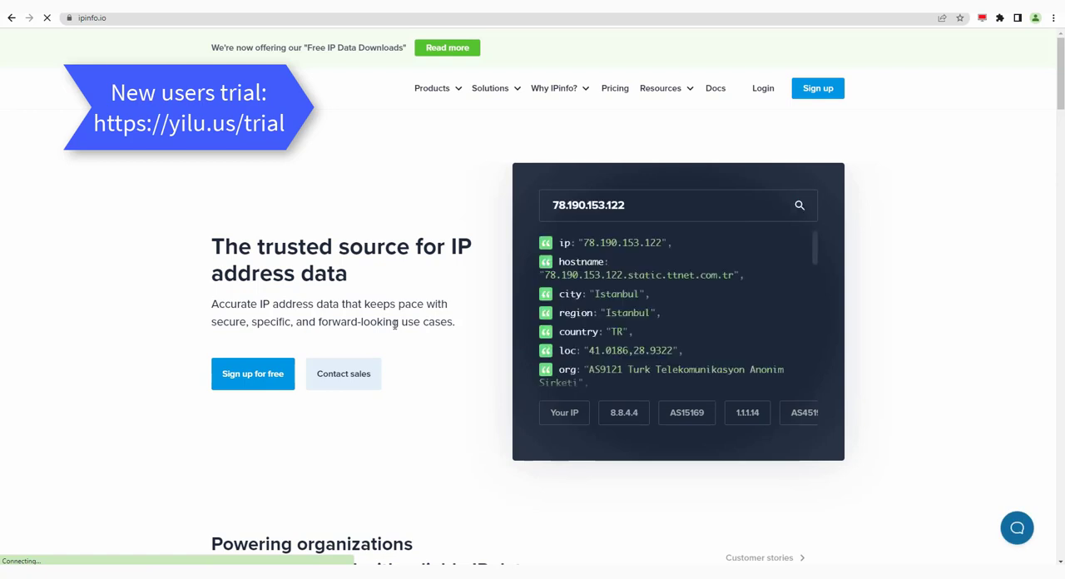
left_click(992, 20)
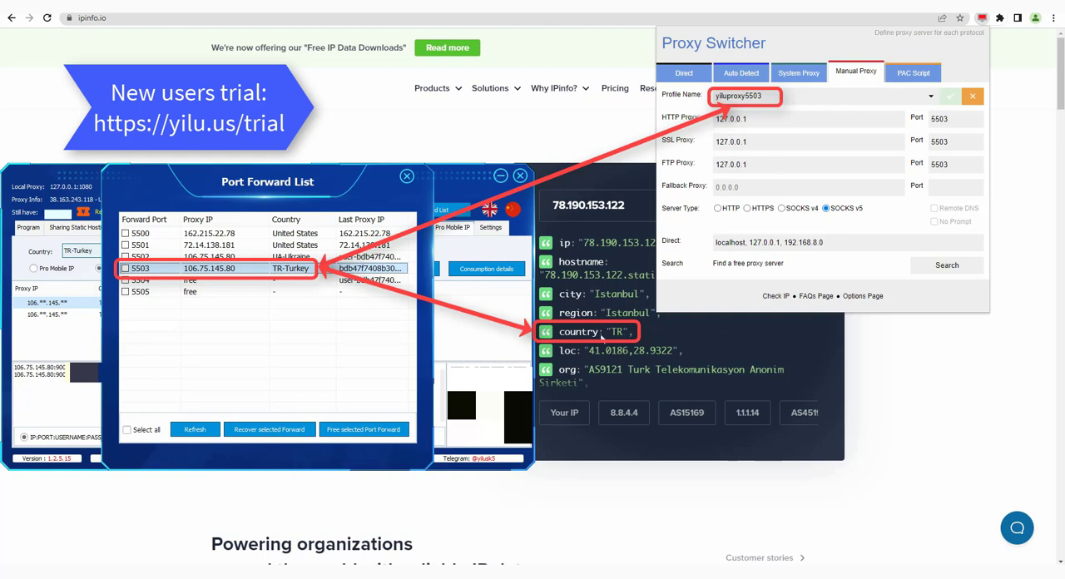
mouse_move(366, 303)
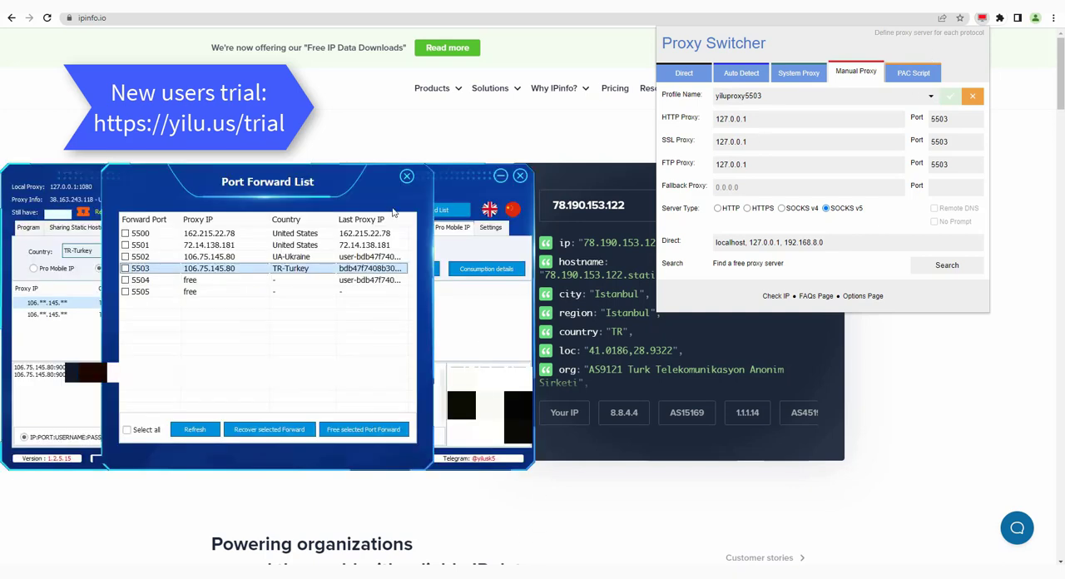
List Canada, Manitoba residential proxies and select a proxy's IP line to copy.
left_click(406, 177)
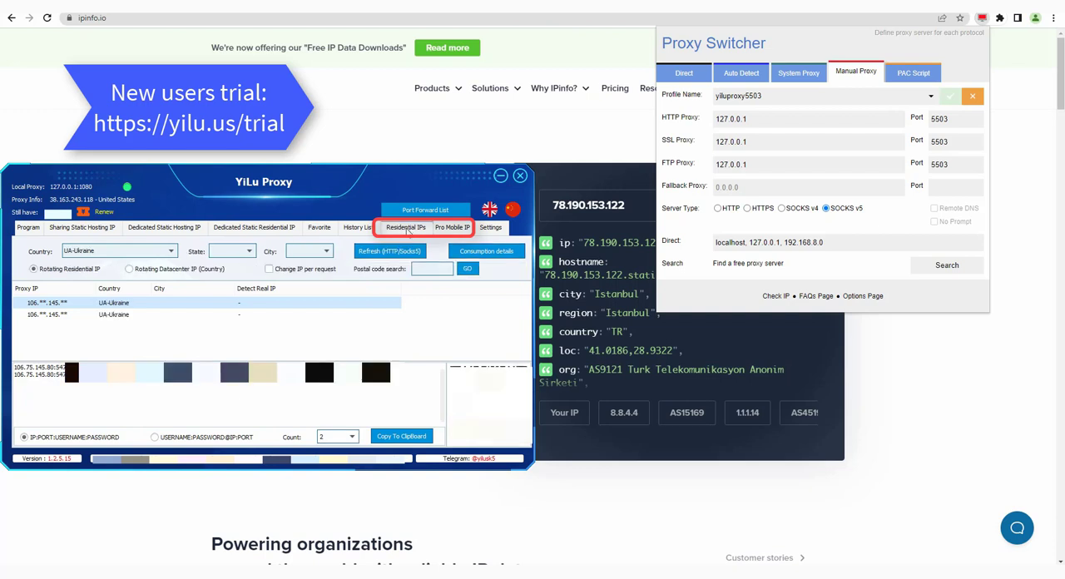
left_click(452, 226)
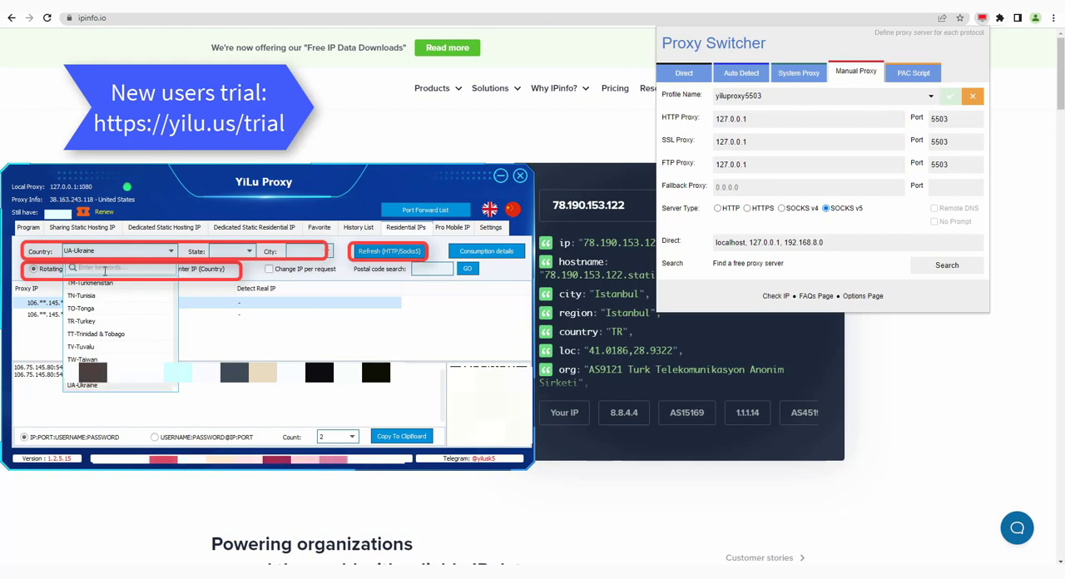
type("canada")
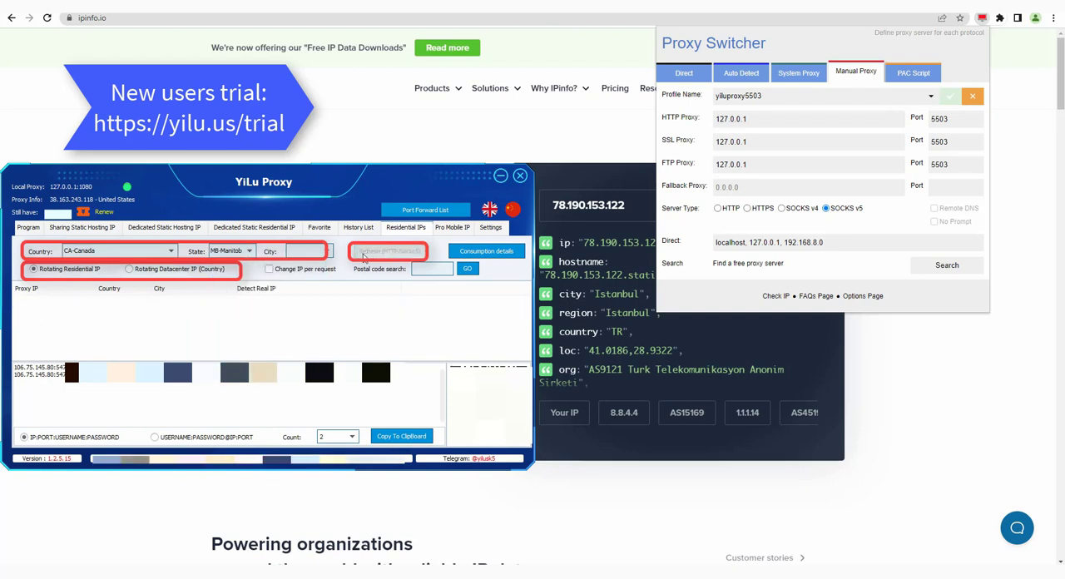
left_click(387, 250)
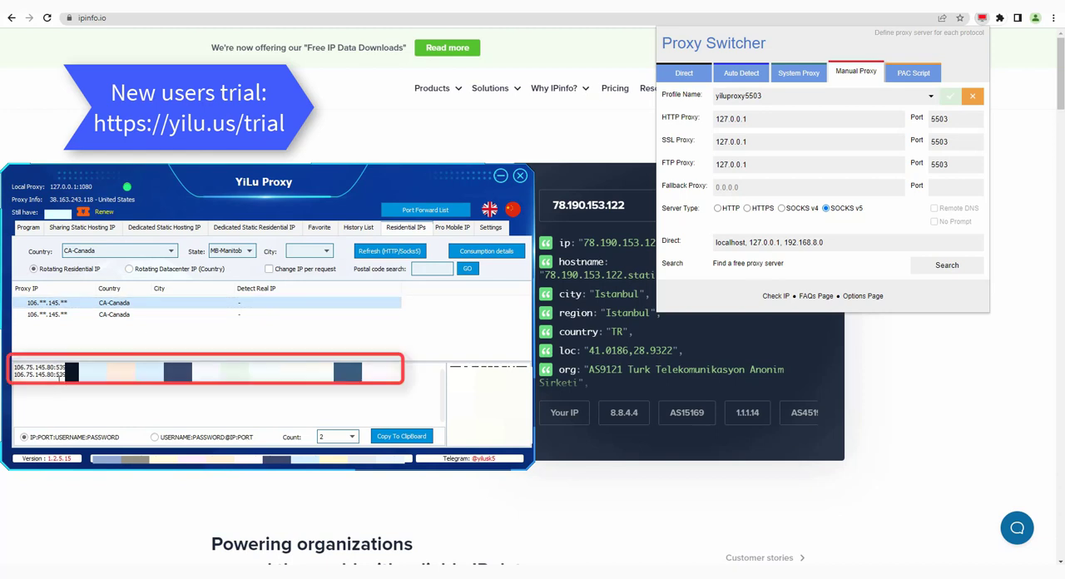
double_click(47, 375)
type("_")
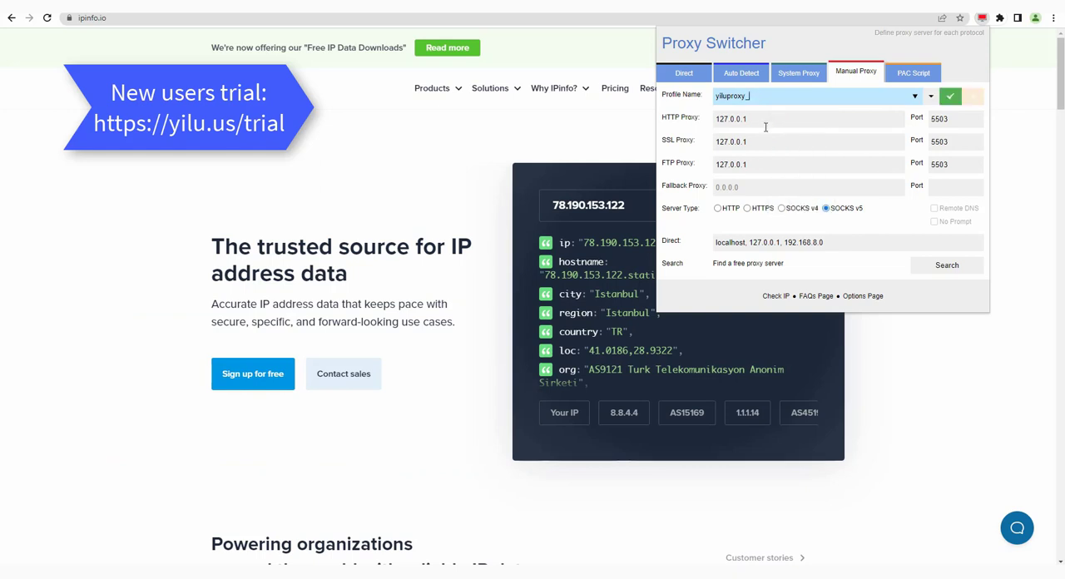
Fill the profile as yiluproxy_userpass with HTTP server 106.75.145.80 on port 5394.
type("userpass")
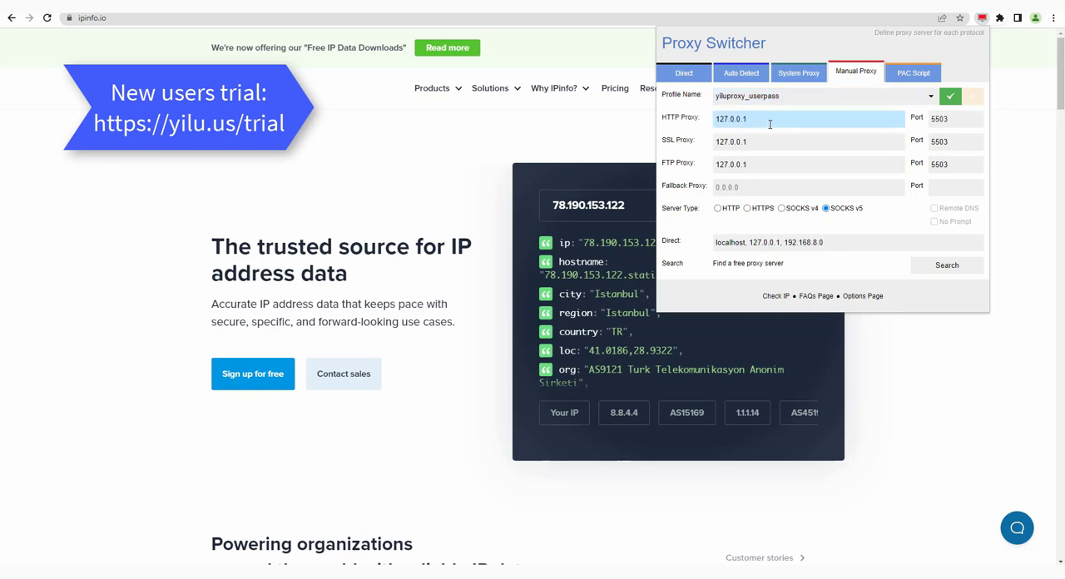
type("106.75.145.80")
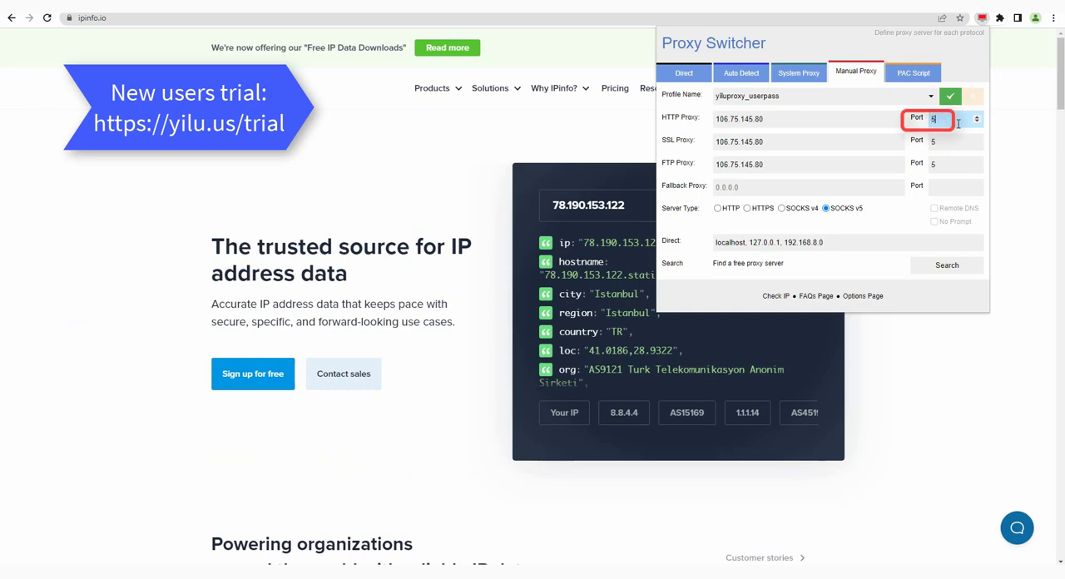
type("394")
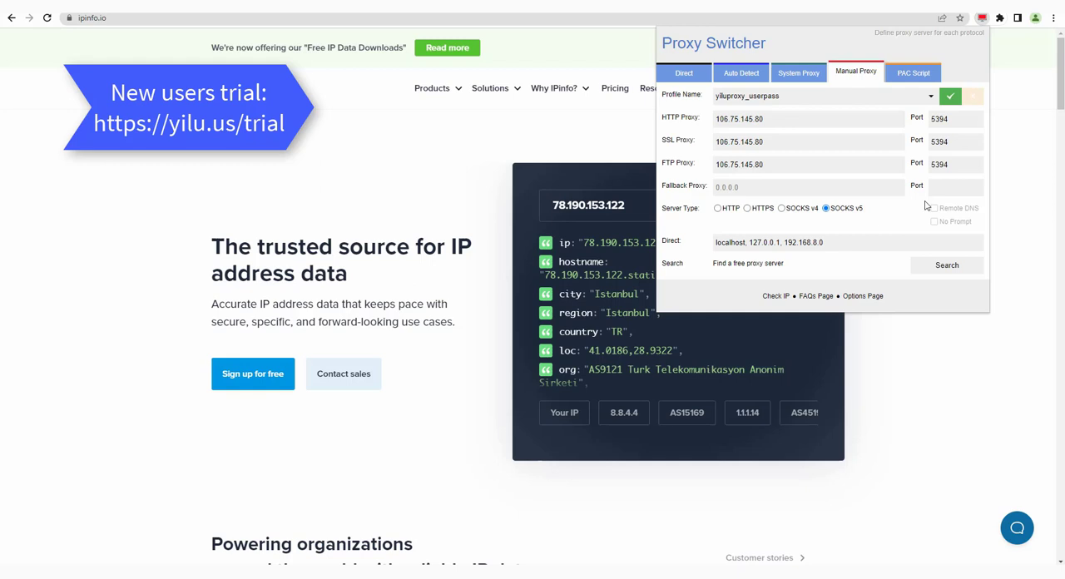
left_click(712, 208)
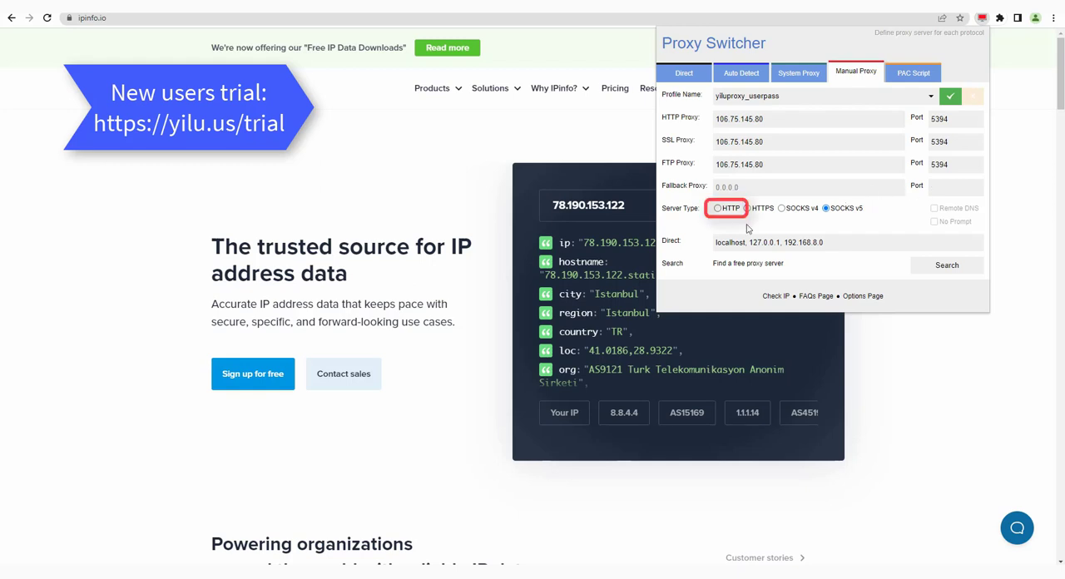
left_click(715, 208)
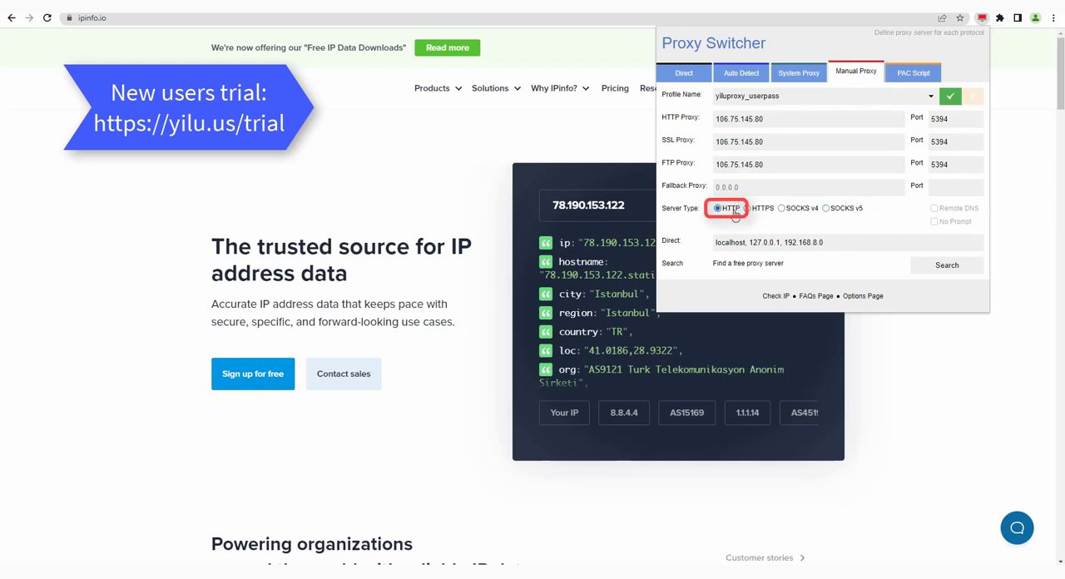
Save the profile with the green check and show it in the saved-profiles list.
left_click(952, 96)
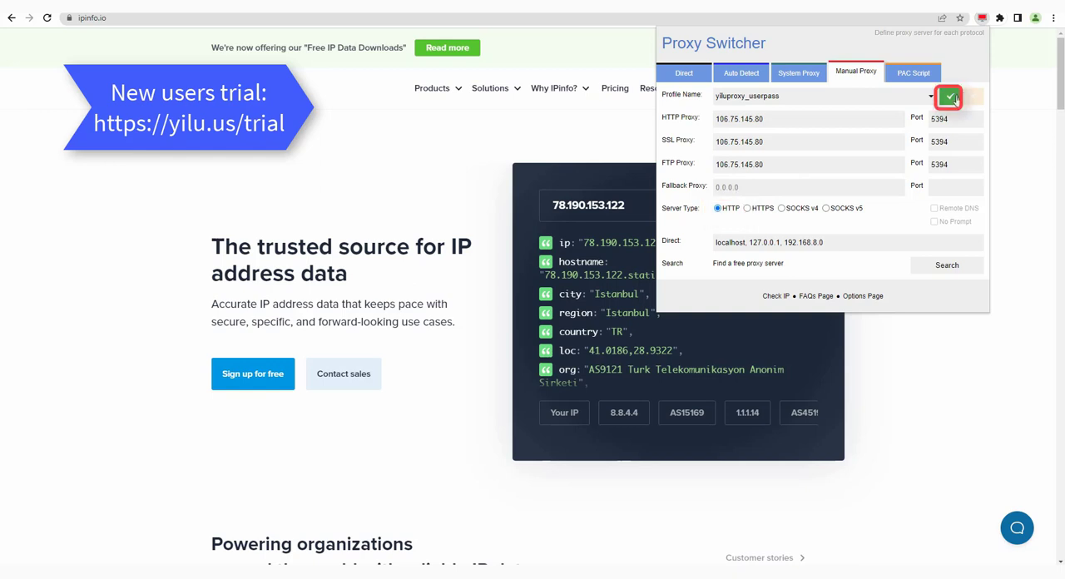
left_click(949, 98)
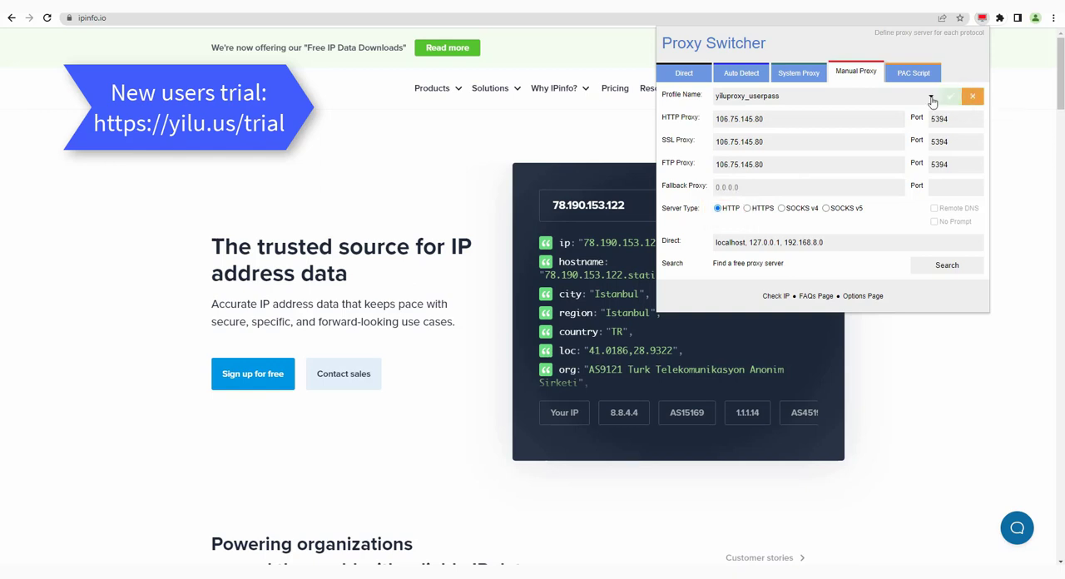
left_click(925, 96)
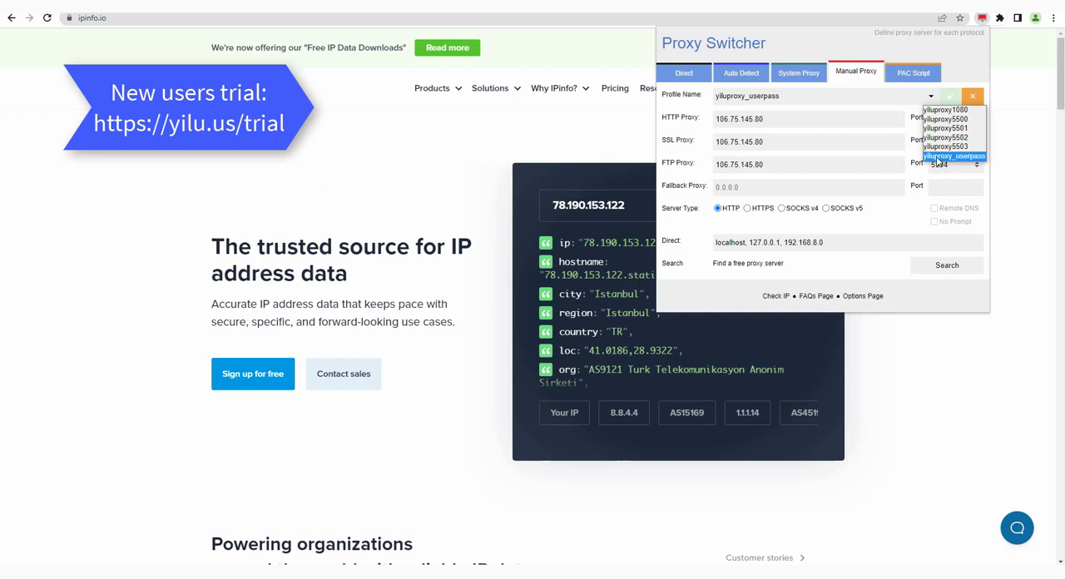
Activate yiluproxy_userpass and submit username and password in the 106.75.145.80:5394 sign-in prompt.
left_click(954, 156)
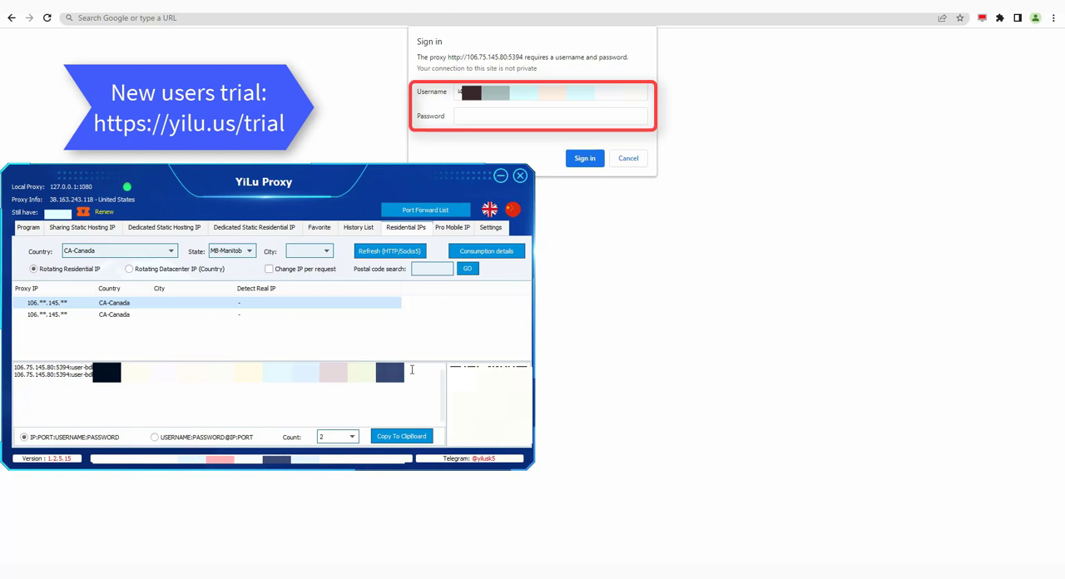
left_click(542, 117)
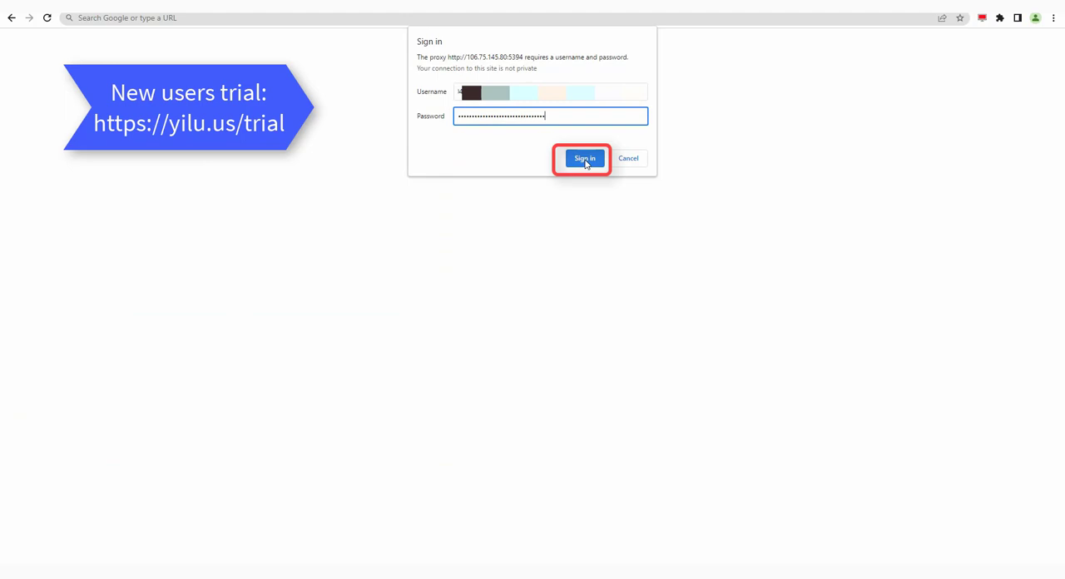
left_click(586, 158)
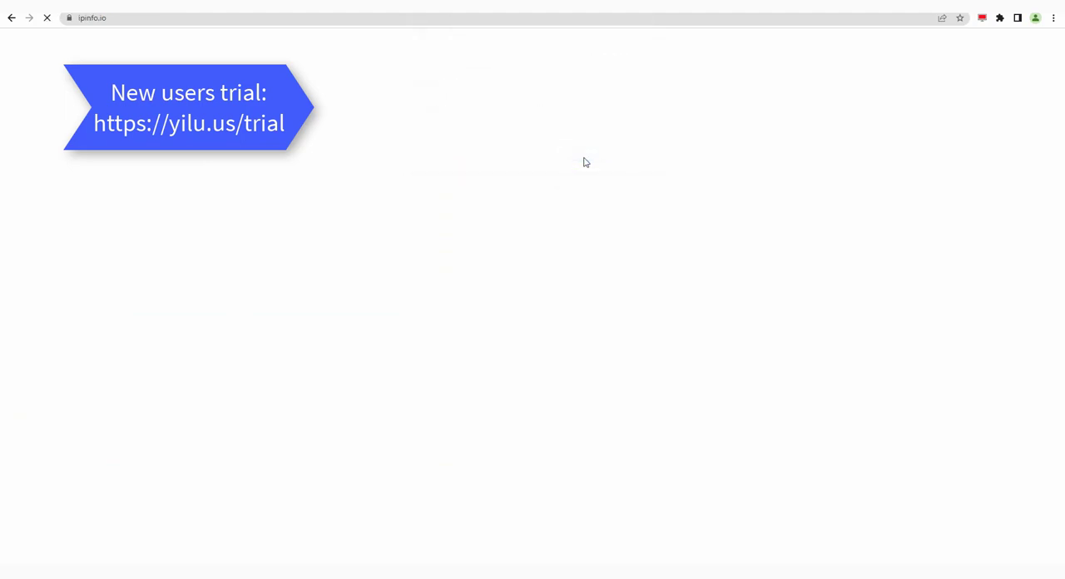